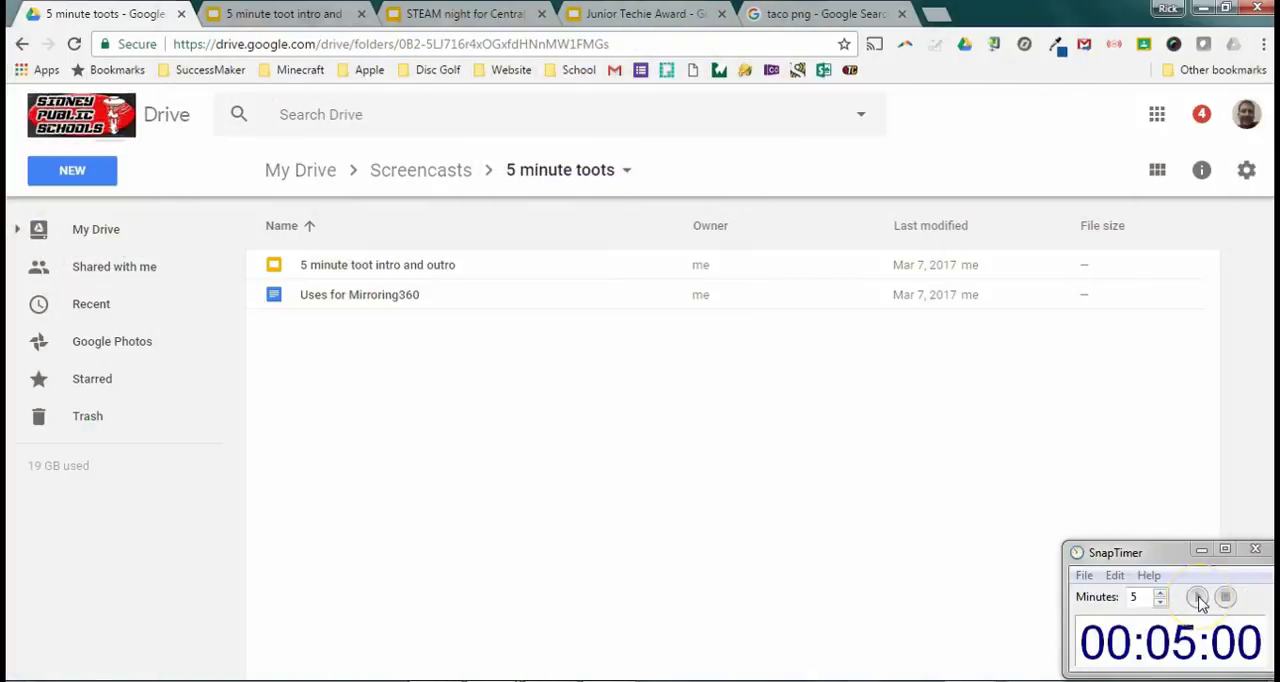
Start the five-minute timer and create a new Google Slides presentation from Drive's NEW menu
{"action": "left_click", "coordinate": [1196, 592]}
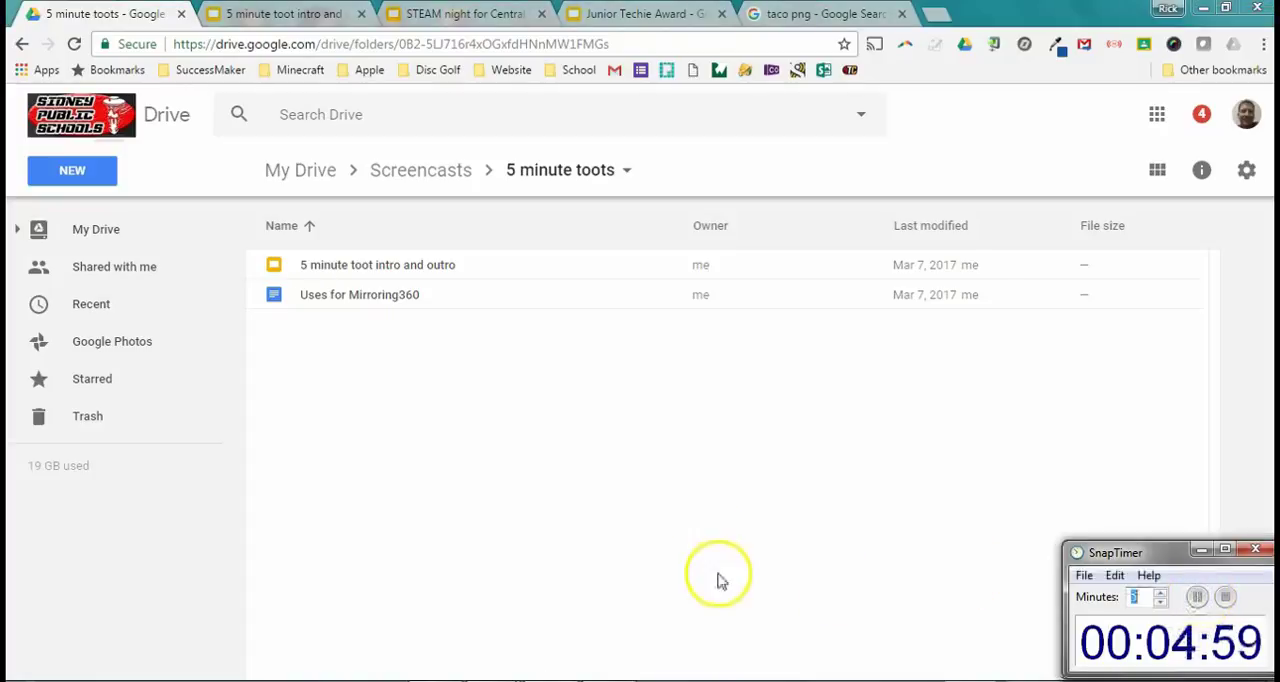
{"action": "mouse_move", "coordinate": [668, 564]}
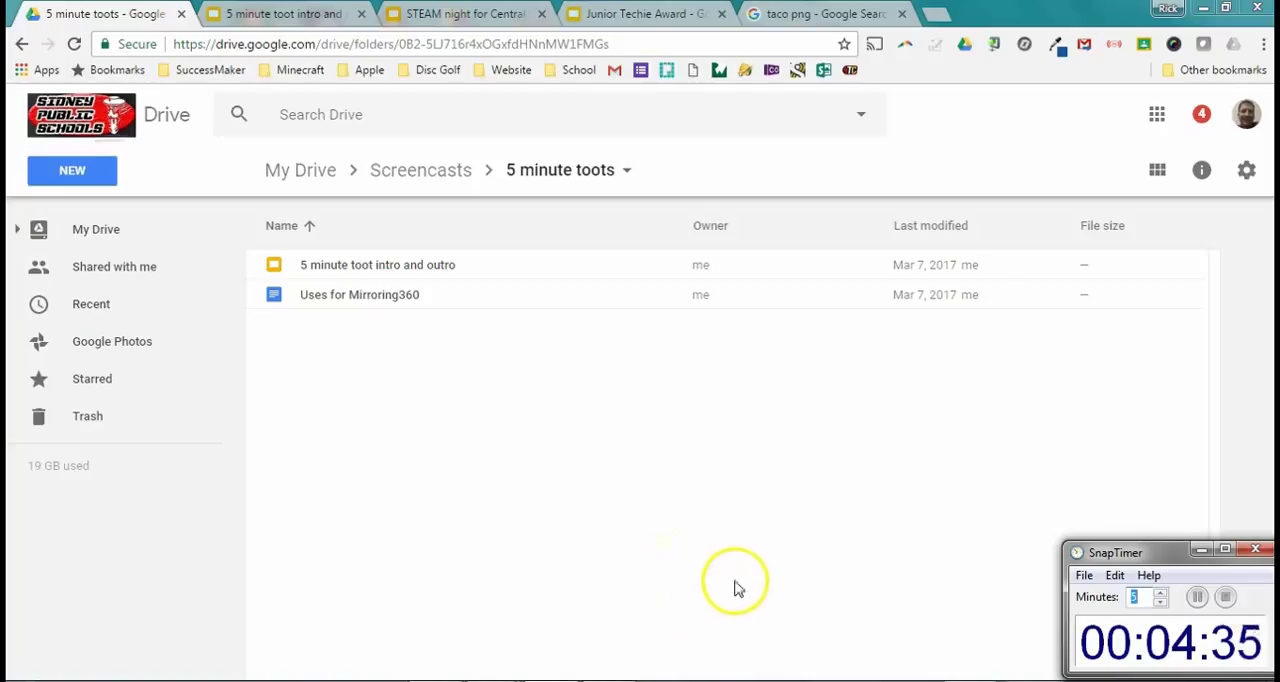
{"action": "mouse_move", "coordinate": [616, 616]}
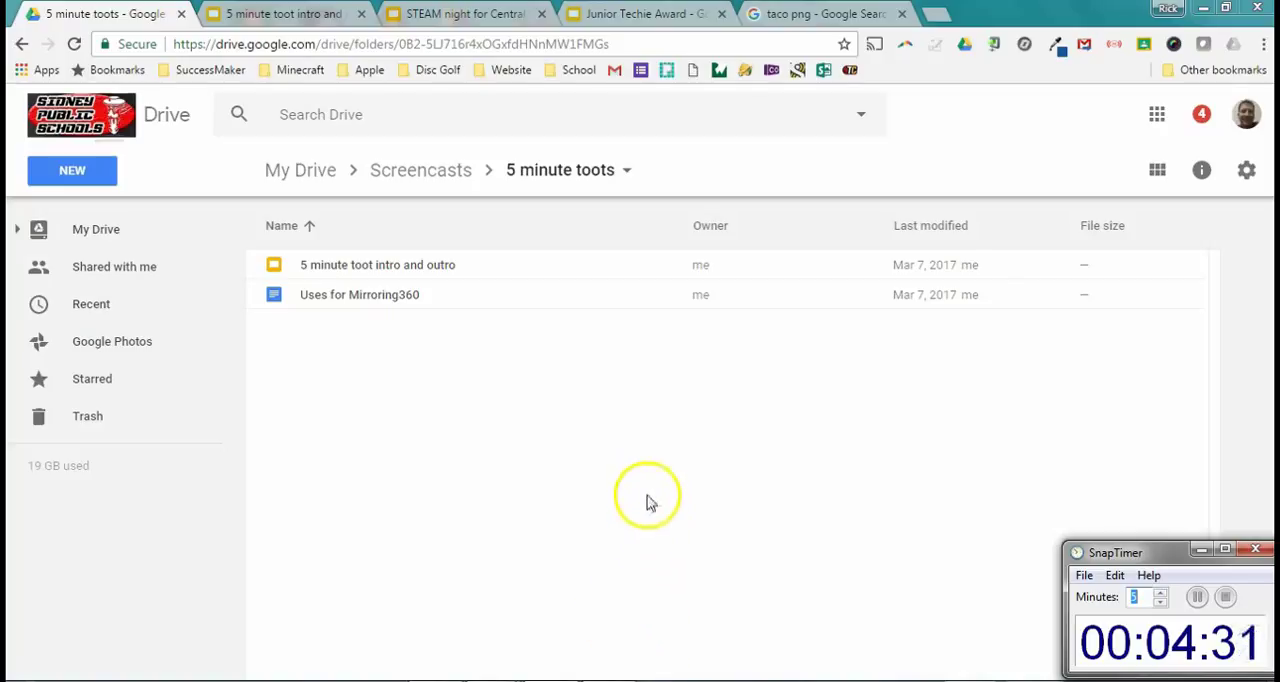
{"action": "mouse_move", "coordinate": [694, 524]}
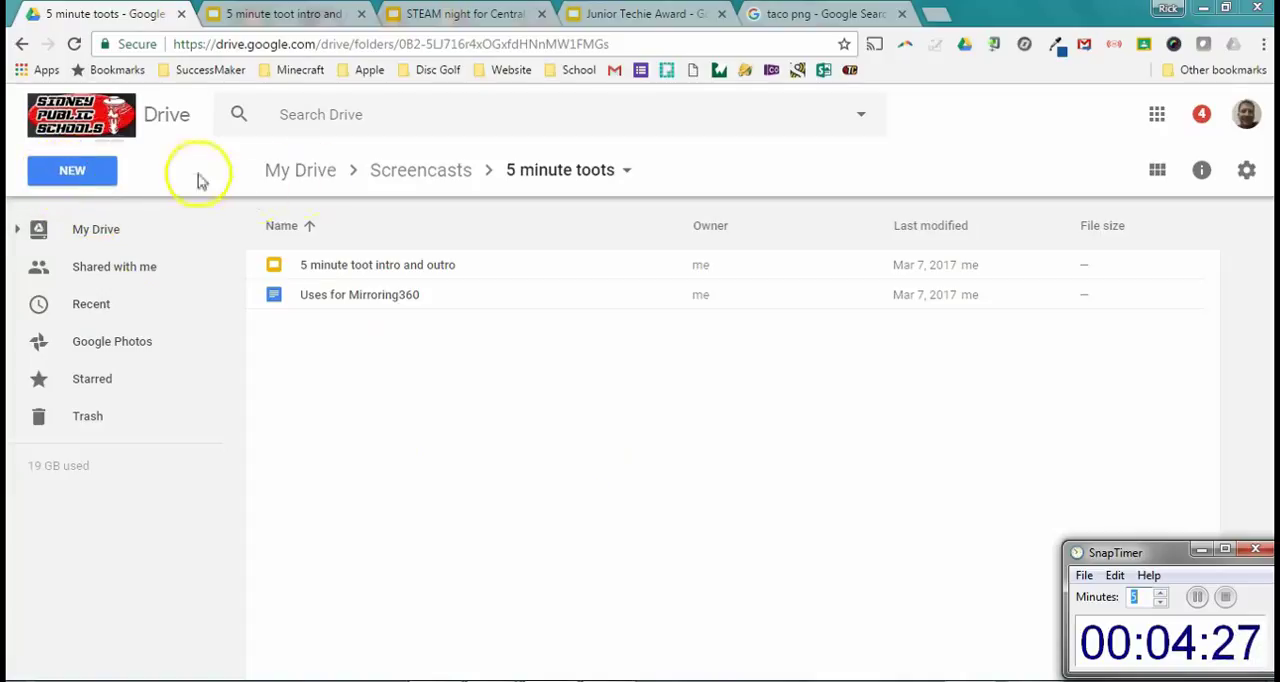
{"action": "left_click", "coordinate": [72, 170]}
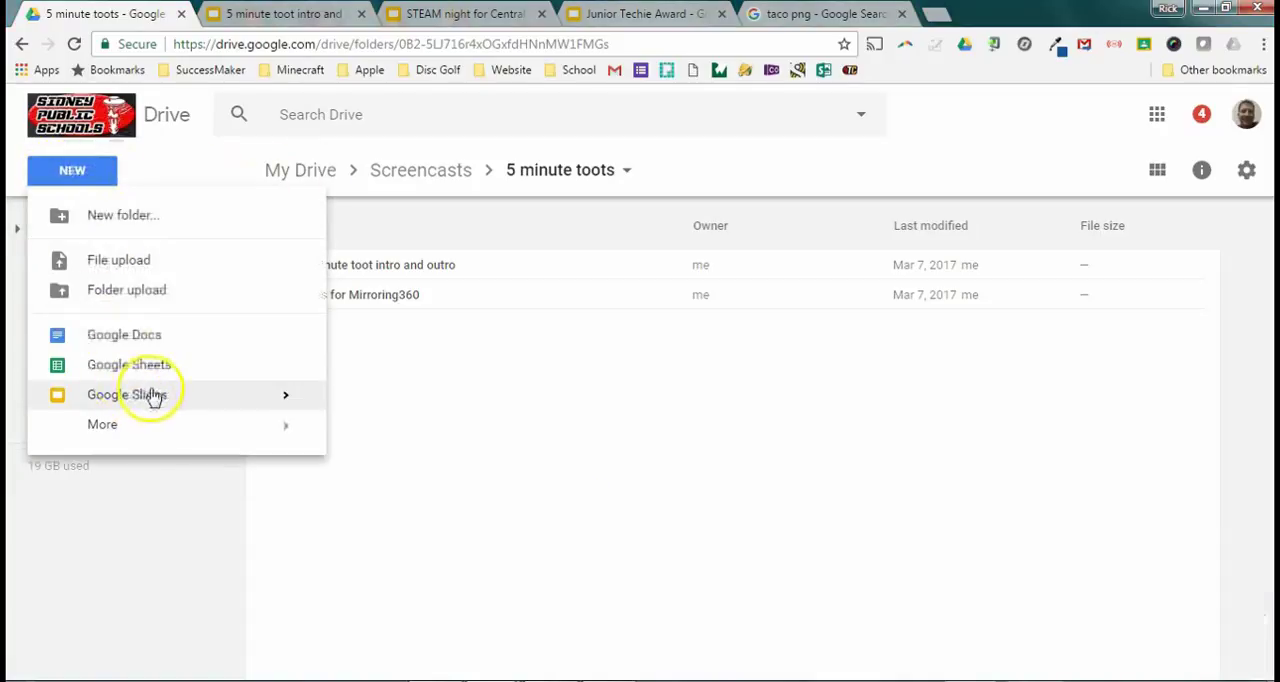
{"action": "left_click", "coordinate": [128, 394]}
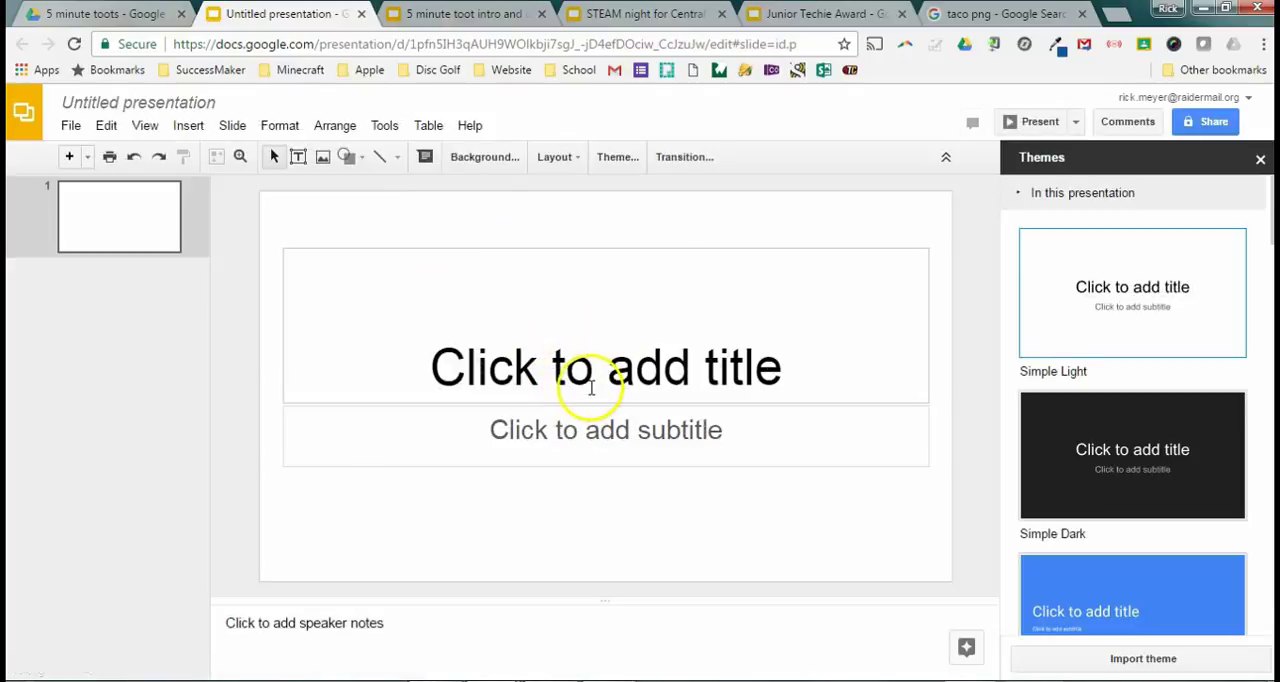
{"action": "mouse_move", "coordinate": [460, 320]}
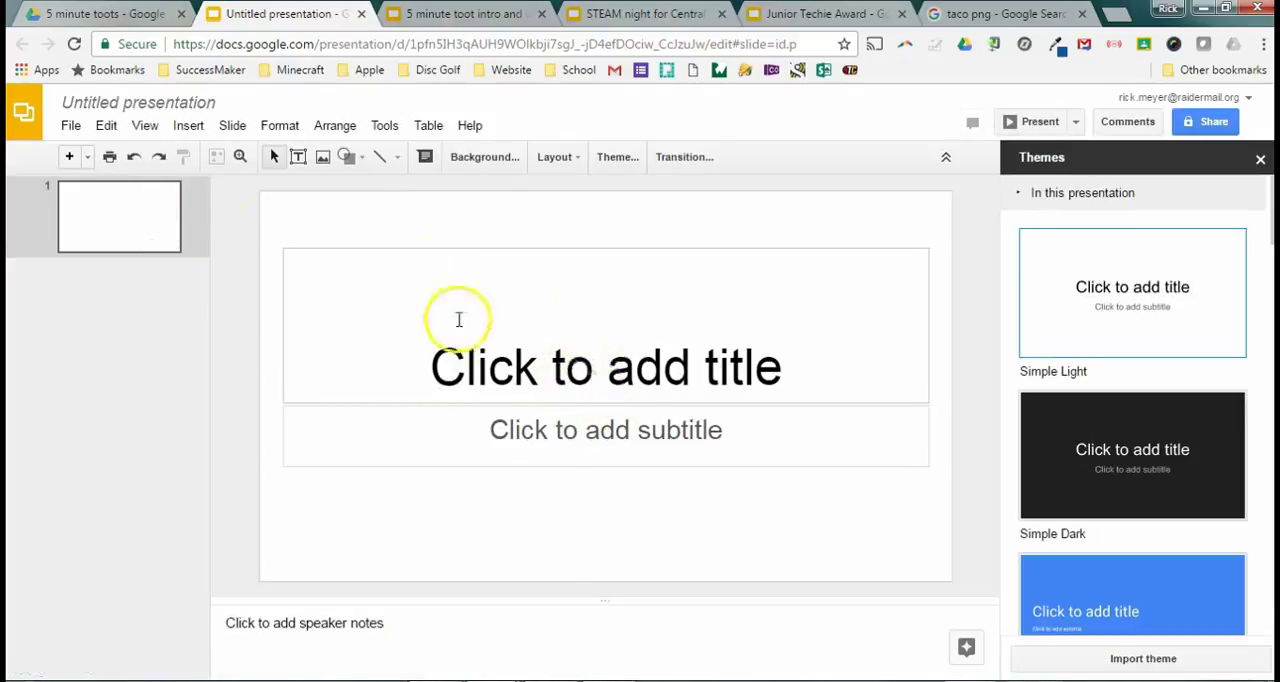
{"action": "mouse_move", "coordinate": [264, 290]}
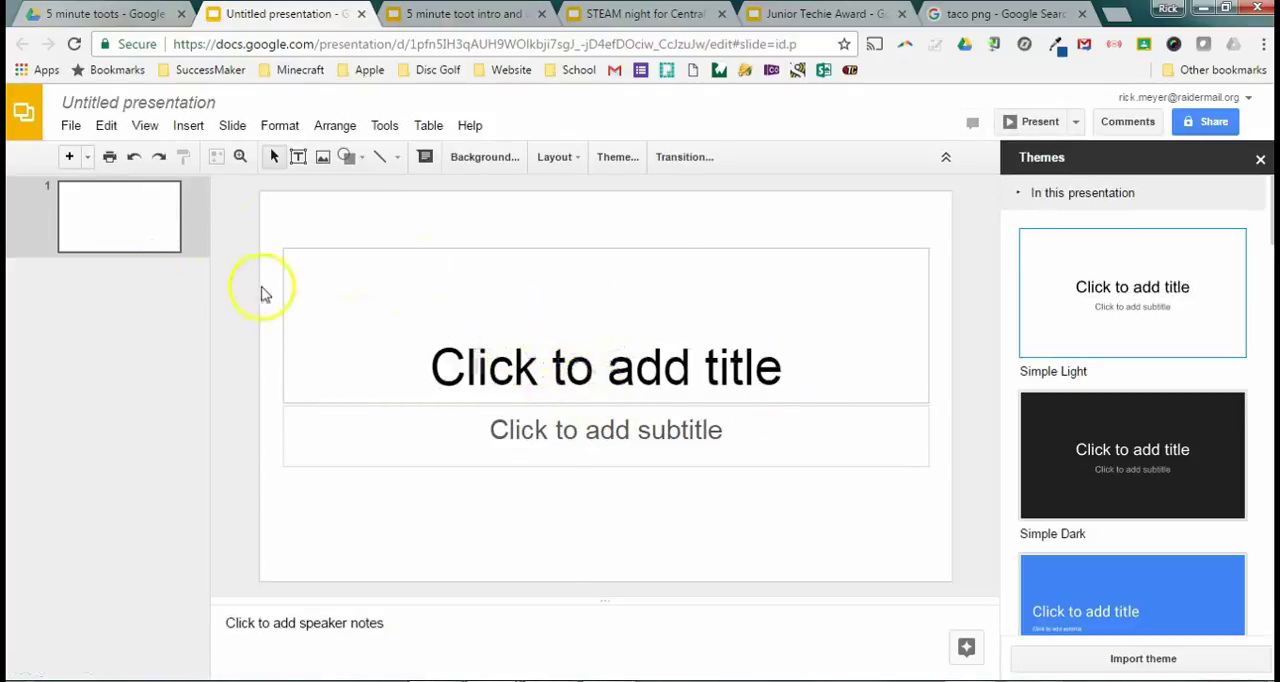
Add a title-and-body slide, then a Blank-layout slide, and review the three slide thumbnails
{"action": "left_click", "coordinate": [68, 156]}
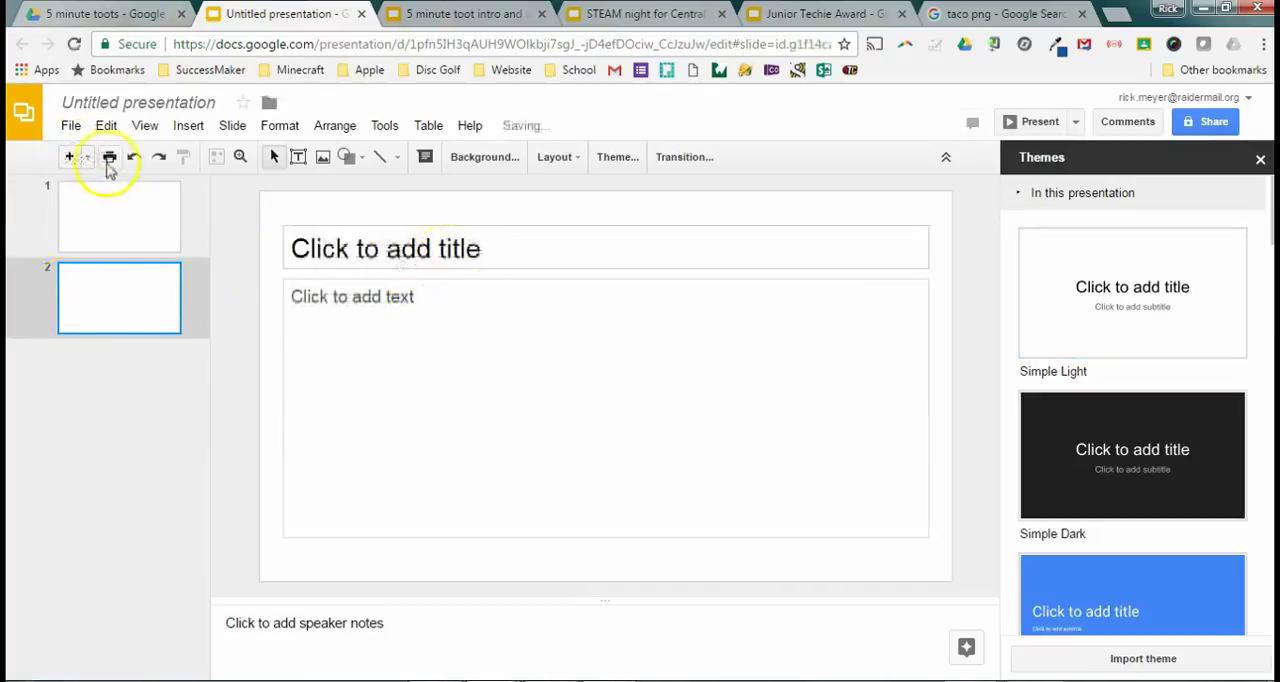
{"action": "left_click", "coordinate": [88, 156]}
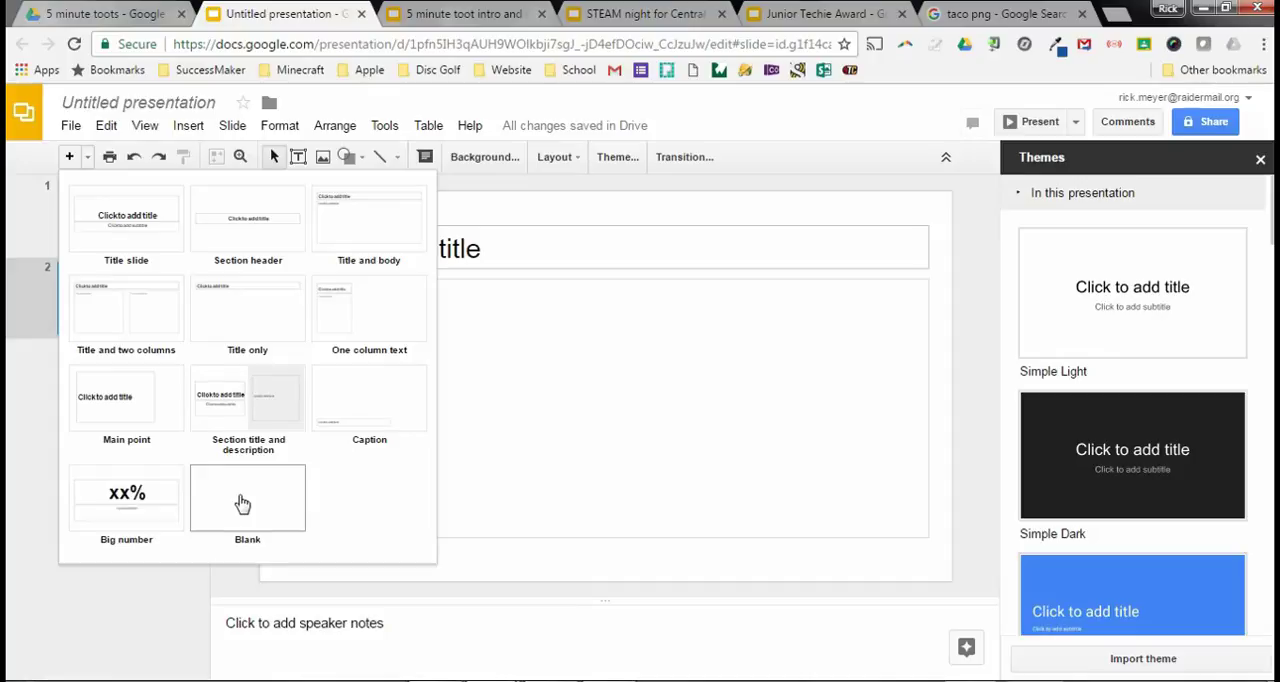
{"action": "left_click", "coordinate": [248, 498]}
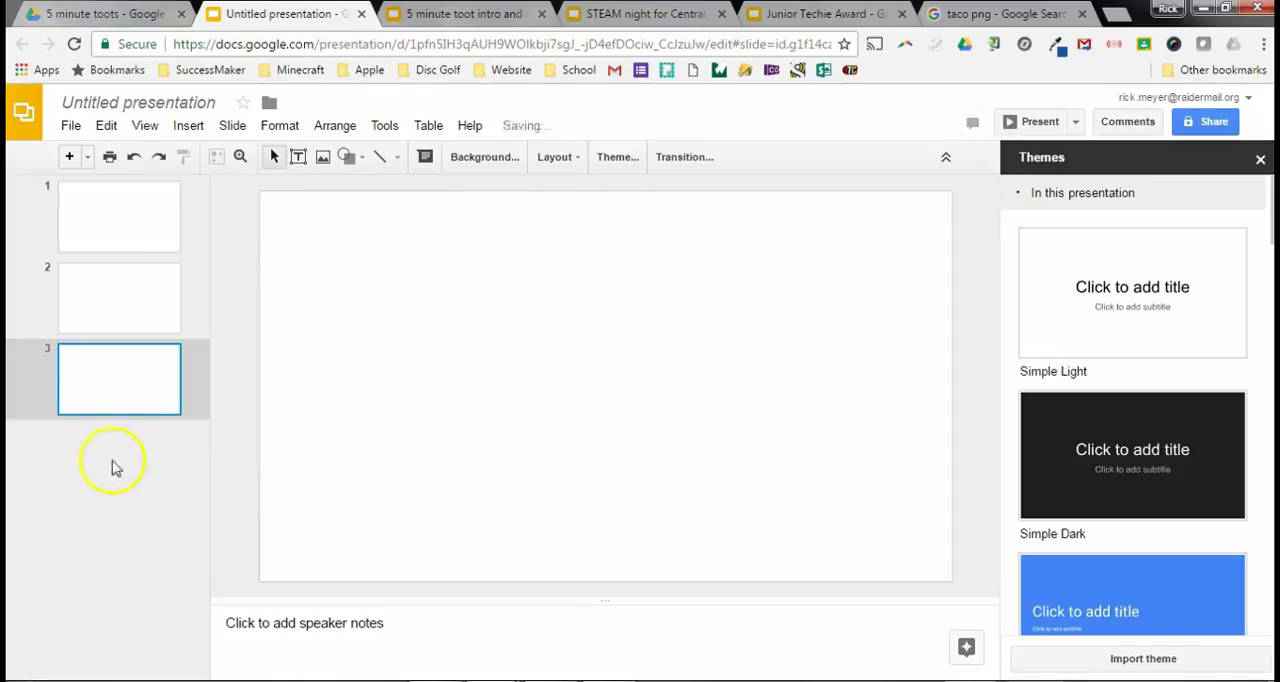
{"action": "left_click", "coordinate": [120, 296]}
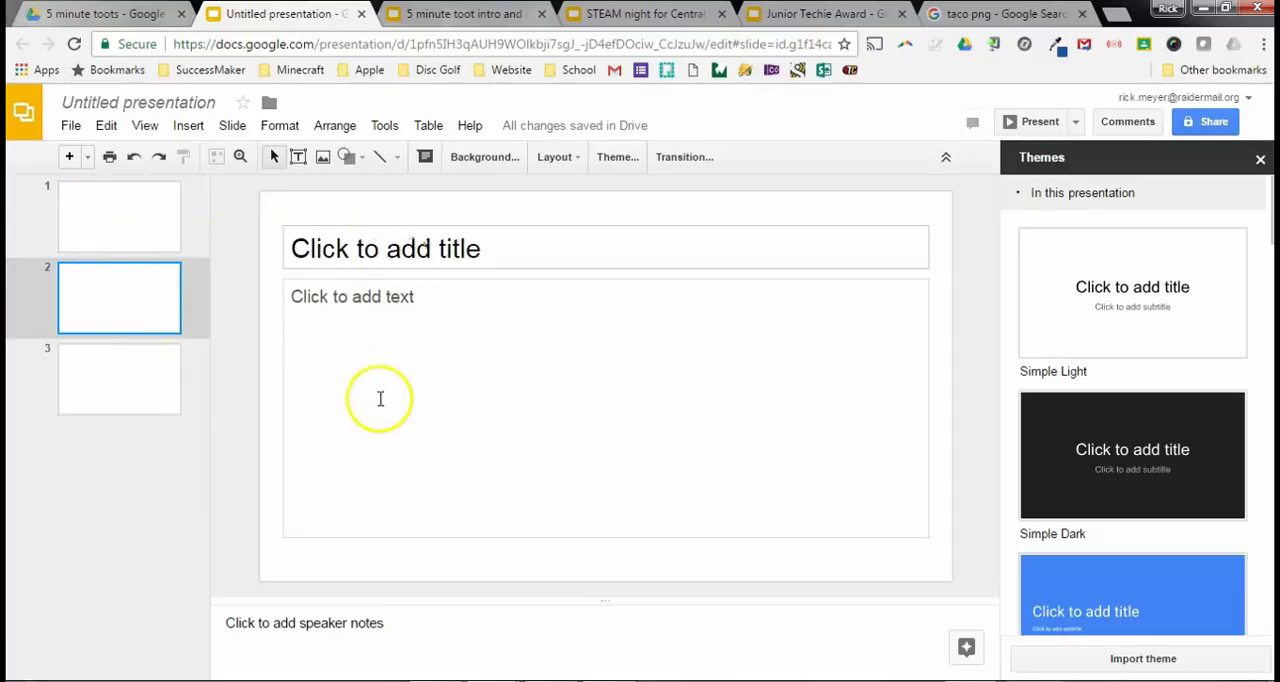
{"action": "left_click", "coordinate": [120, 378]}
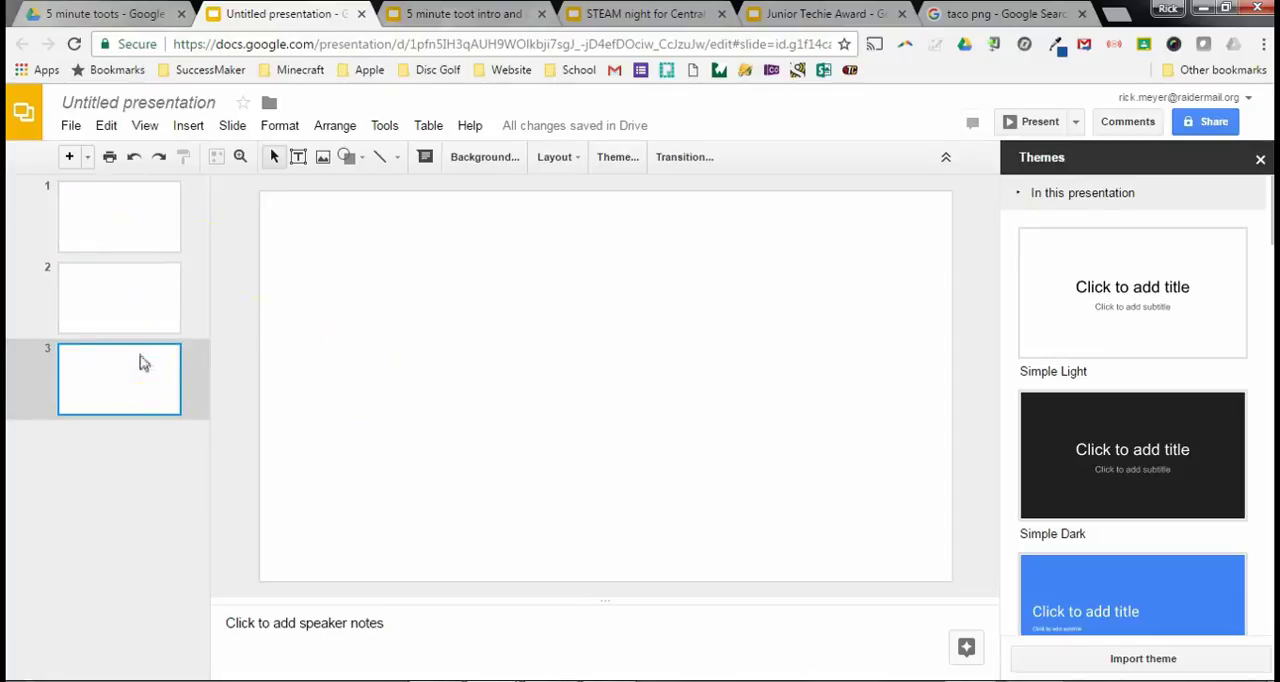
{"action": "mouse_move", "coordinate": [1260, 158]}
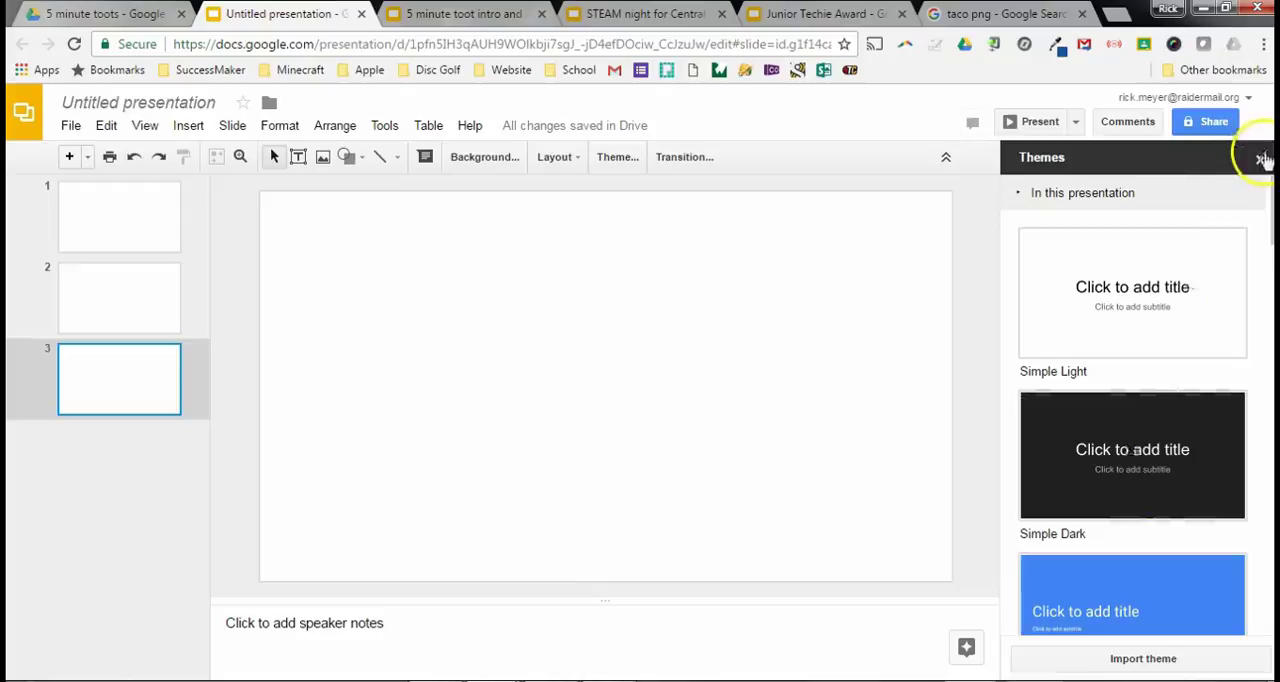
Close the Themes sidebar so the blank third slide fills the editing area
{"action": "scroll", "scroll_direction": "down", "scroll_amount": 3}
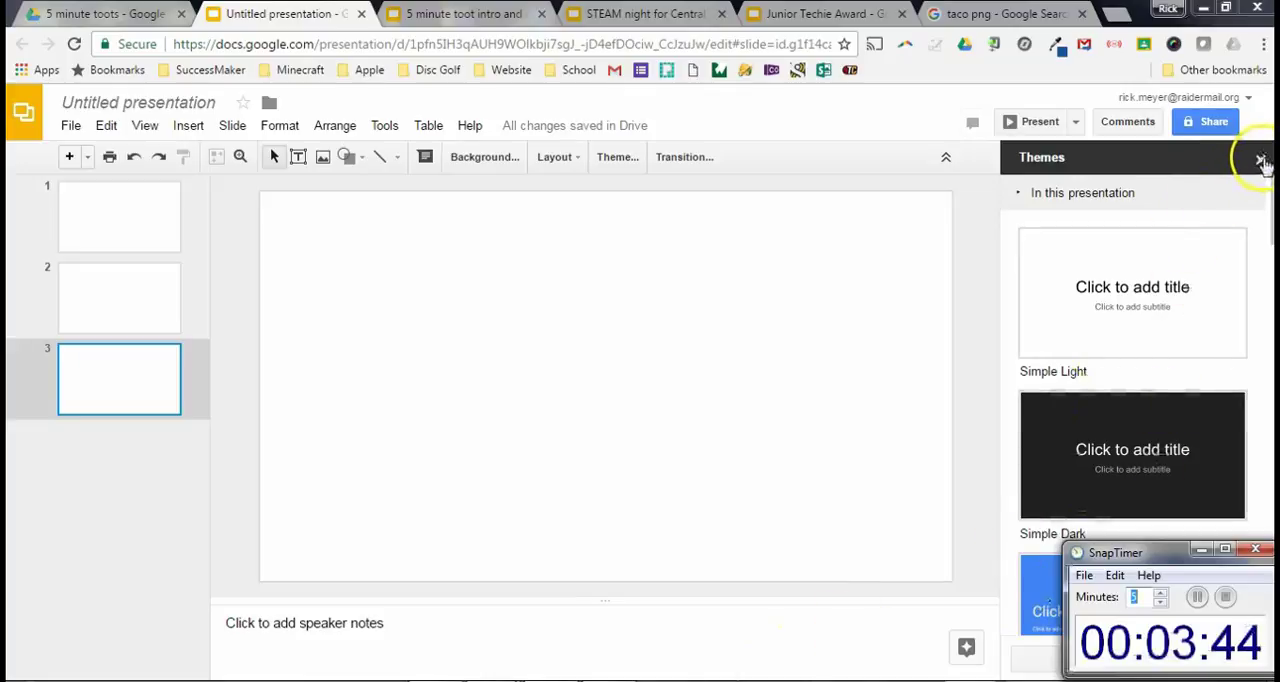
{"action": "left_click", "coordinate": [1260, 158]}
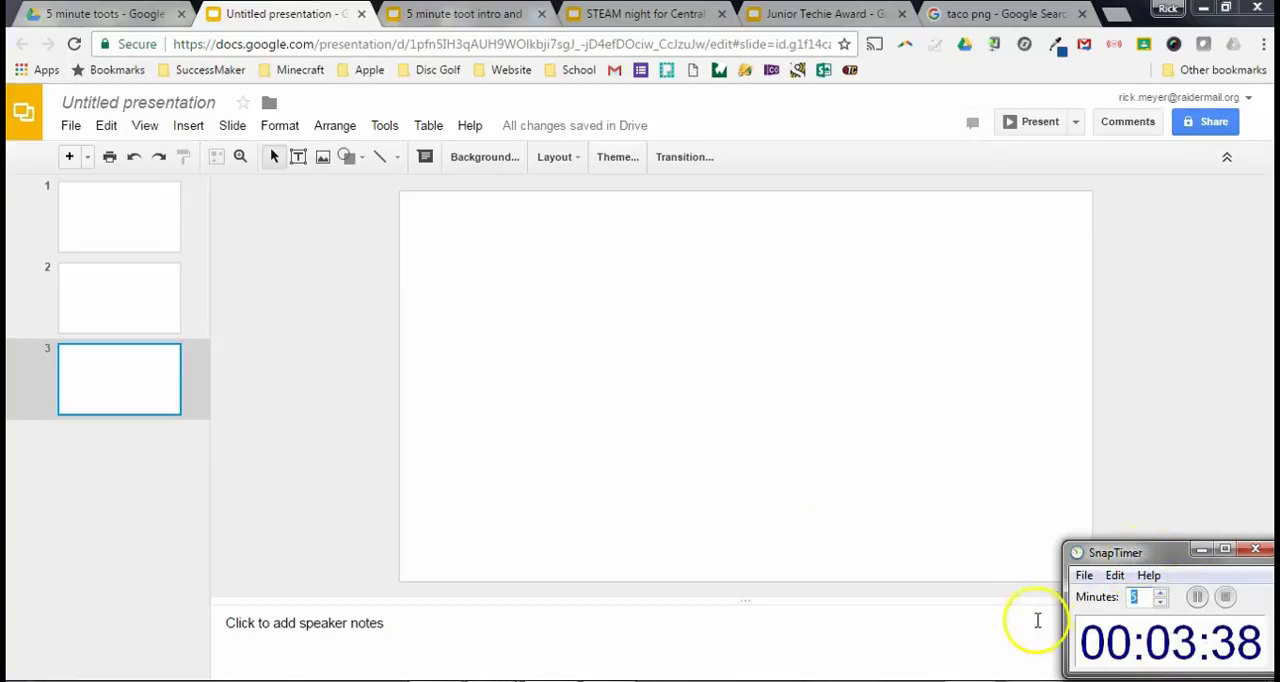
{"action": "mouse_move", "coordinate": [252, 264]}
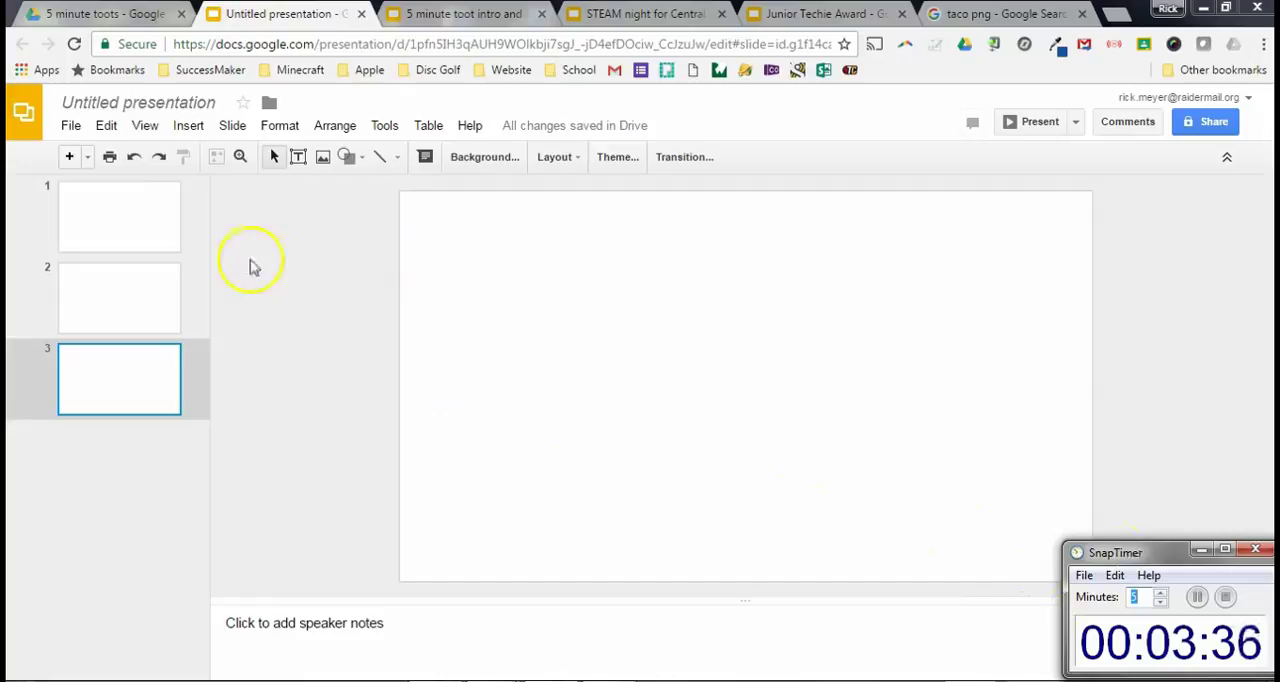
In Page setup, choose a Custom size of 11 × 8.5 inches and apply it
{"action": "left_click", "coordinate": [70, 124]}
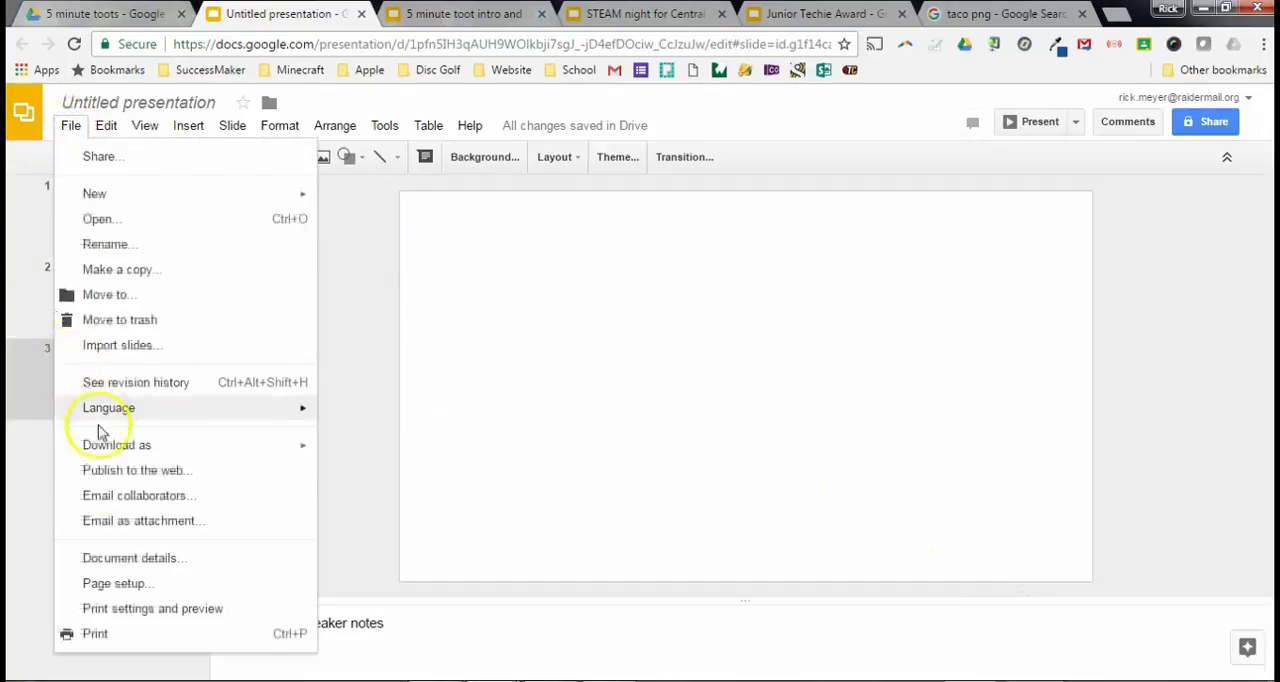
{"action": "left_click", "coordinate": [116, 584]}
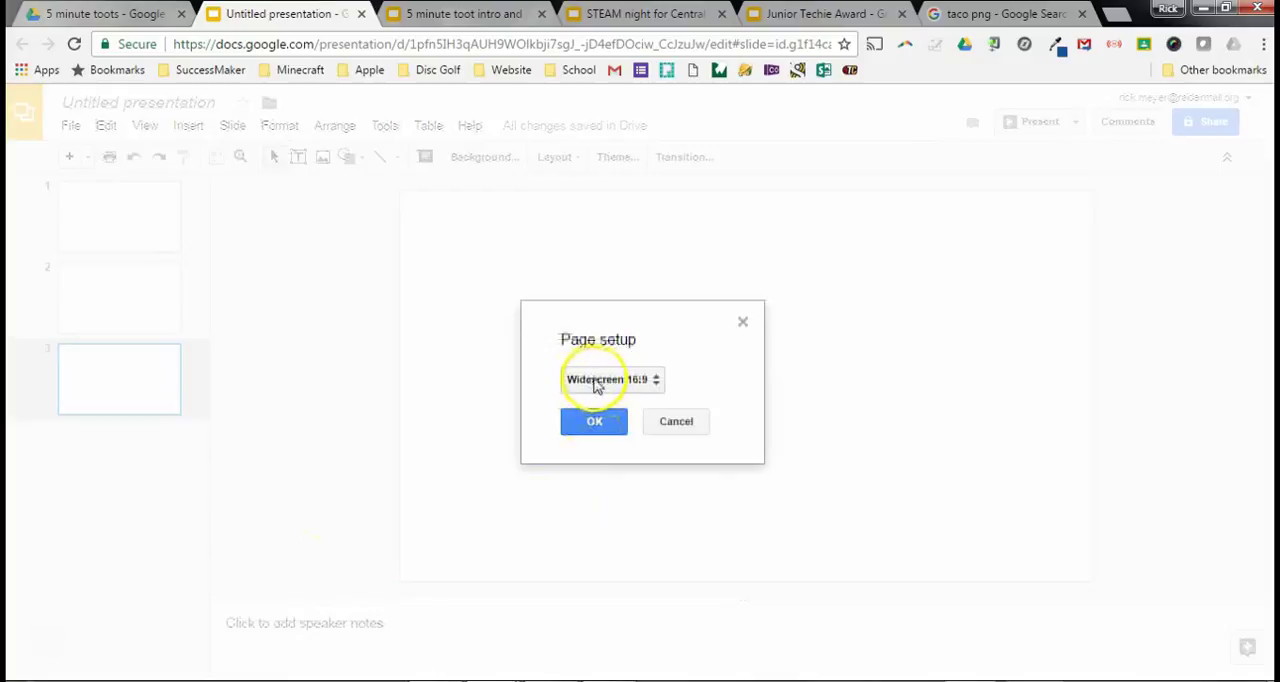
{"action": "left_click", "coordinate": [610, 378]}
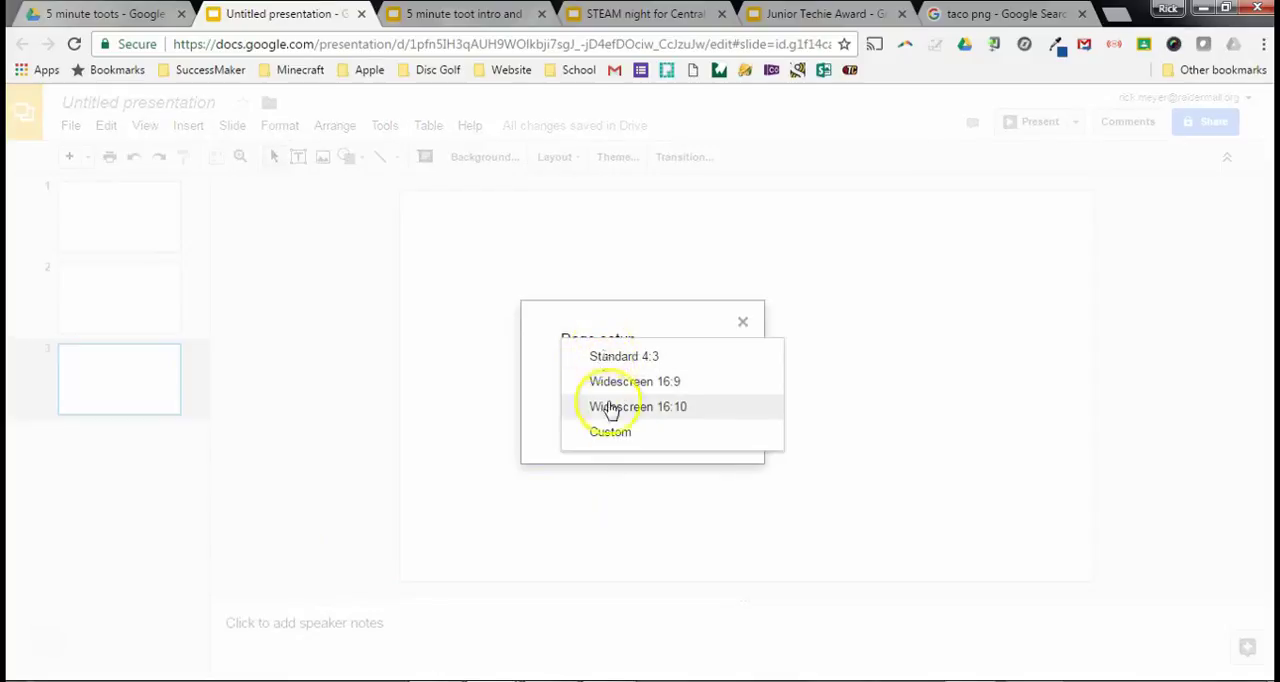
{"action": "mouse_move", "coordinate": [608, 436]}
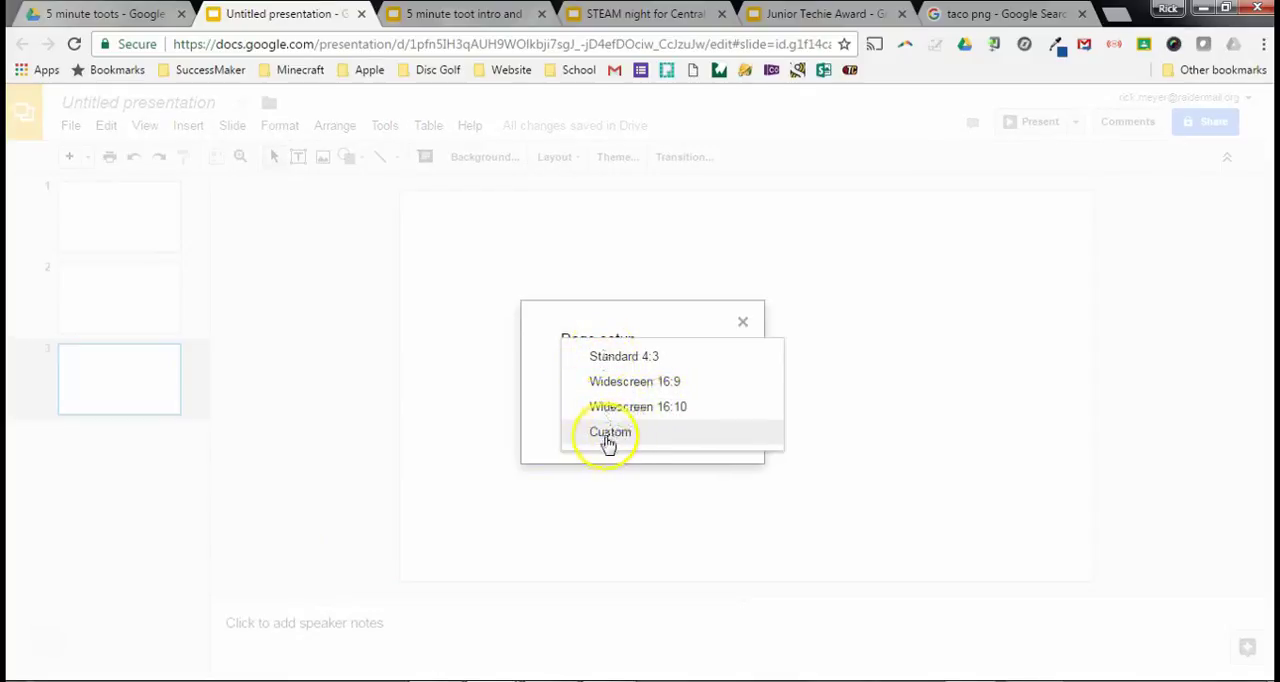
{"action": "left_click", "coordinate": [610, 432]}
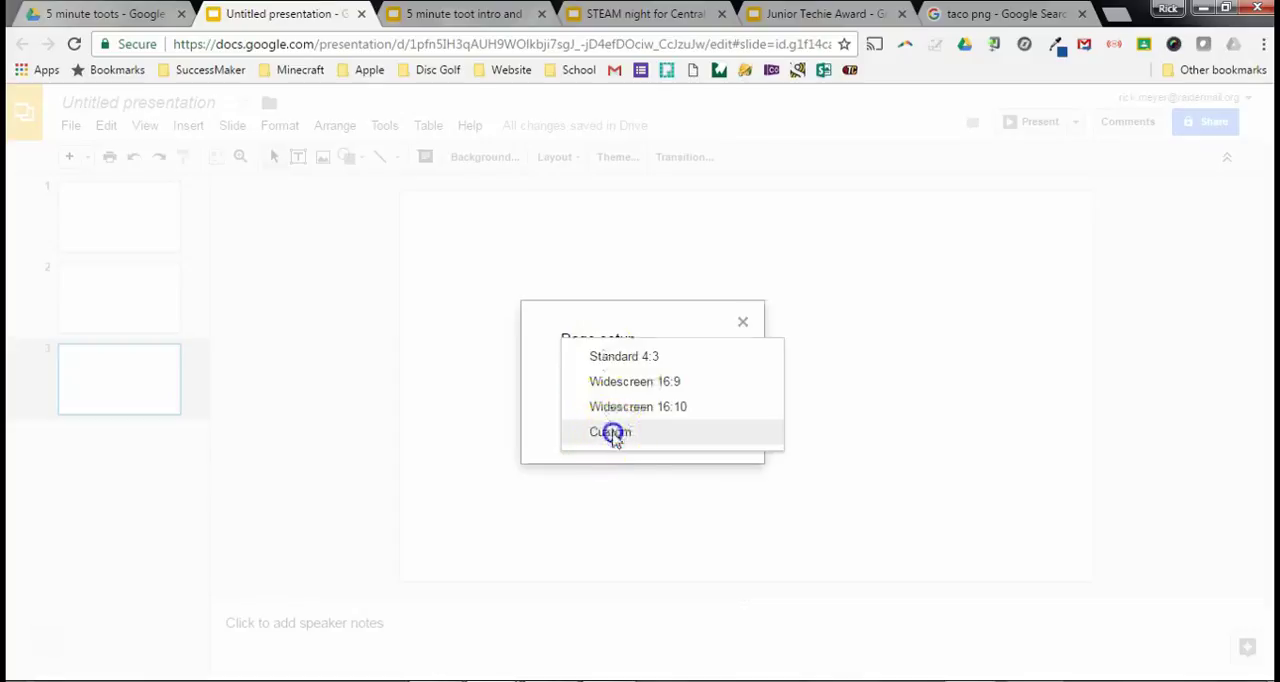
{"action": "left_click", "coordinate": [608, 432]}
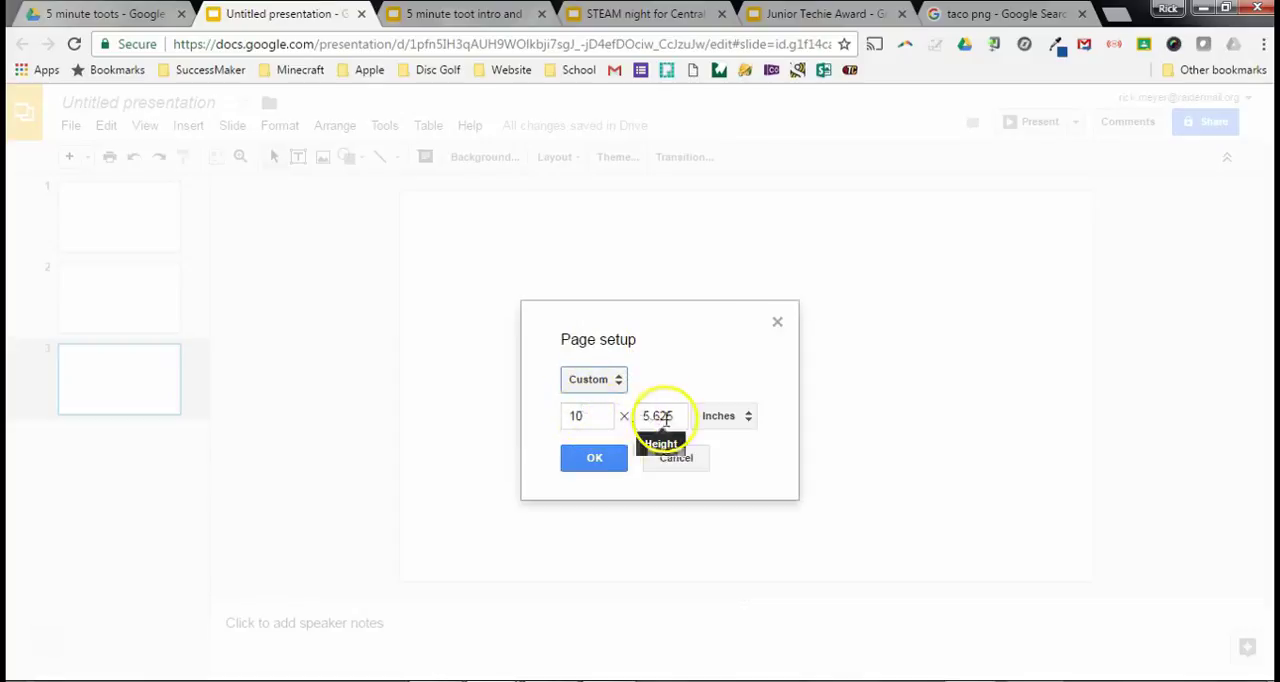
{"action": "left_click", "coordinate": [588, 416]}
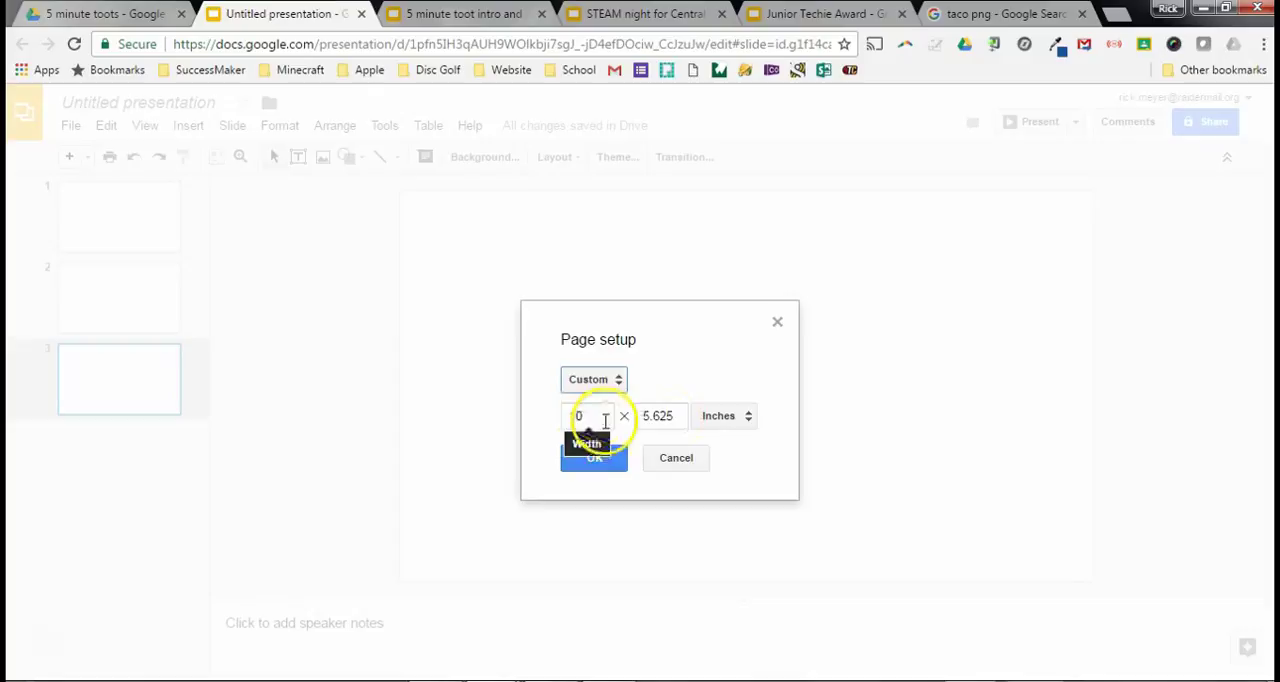
{"action": "type", "text": "1"}
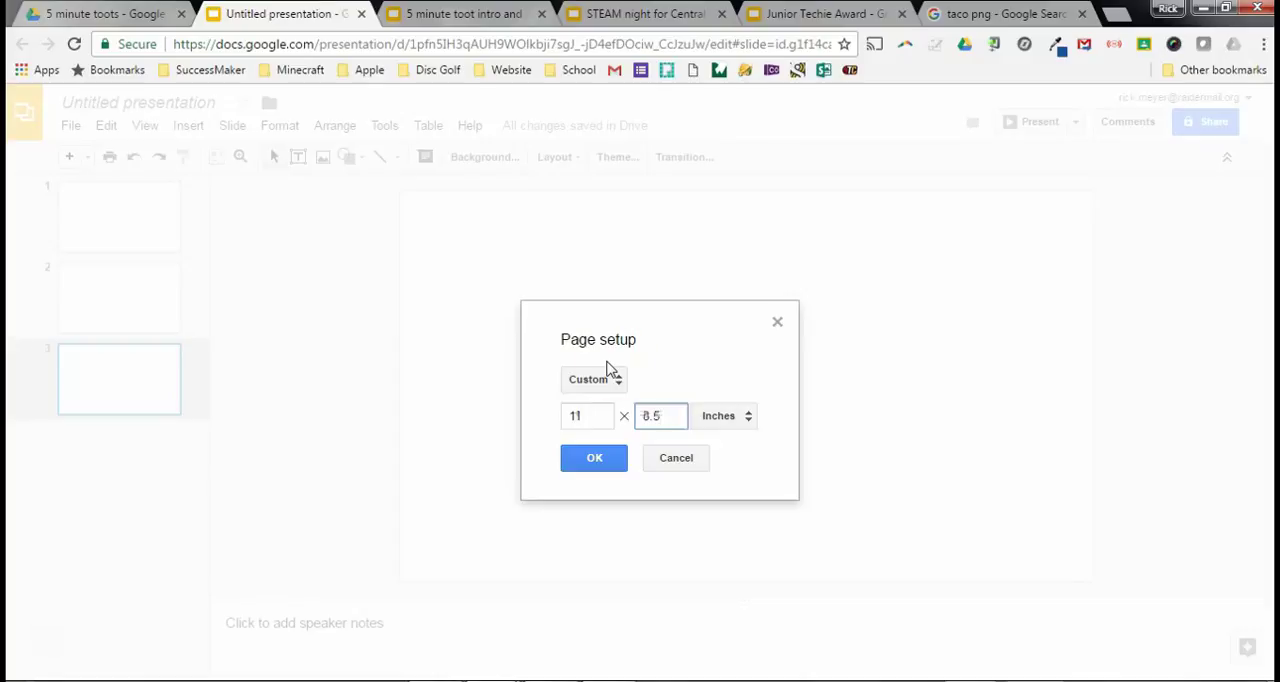
{"action": "left_click", "coordinate": [594, 458]}
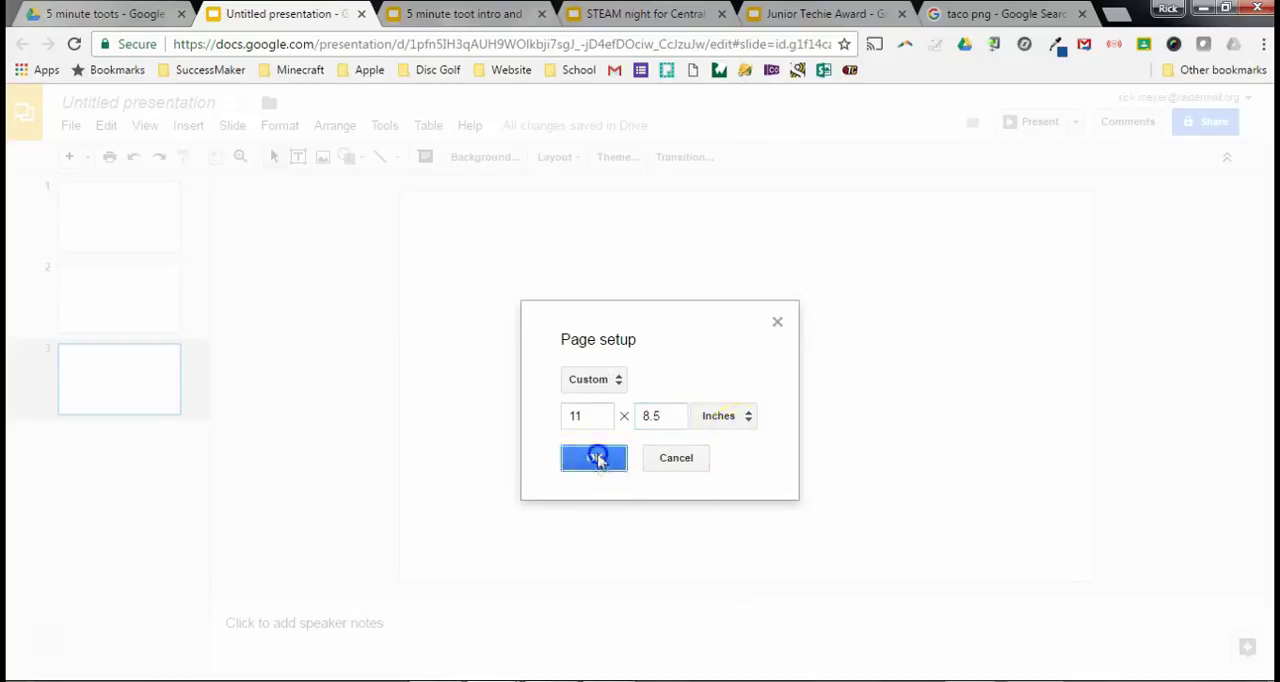
{"action": "left_click", "coordinate": [592, 458]}
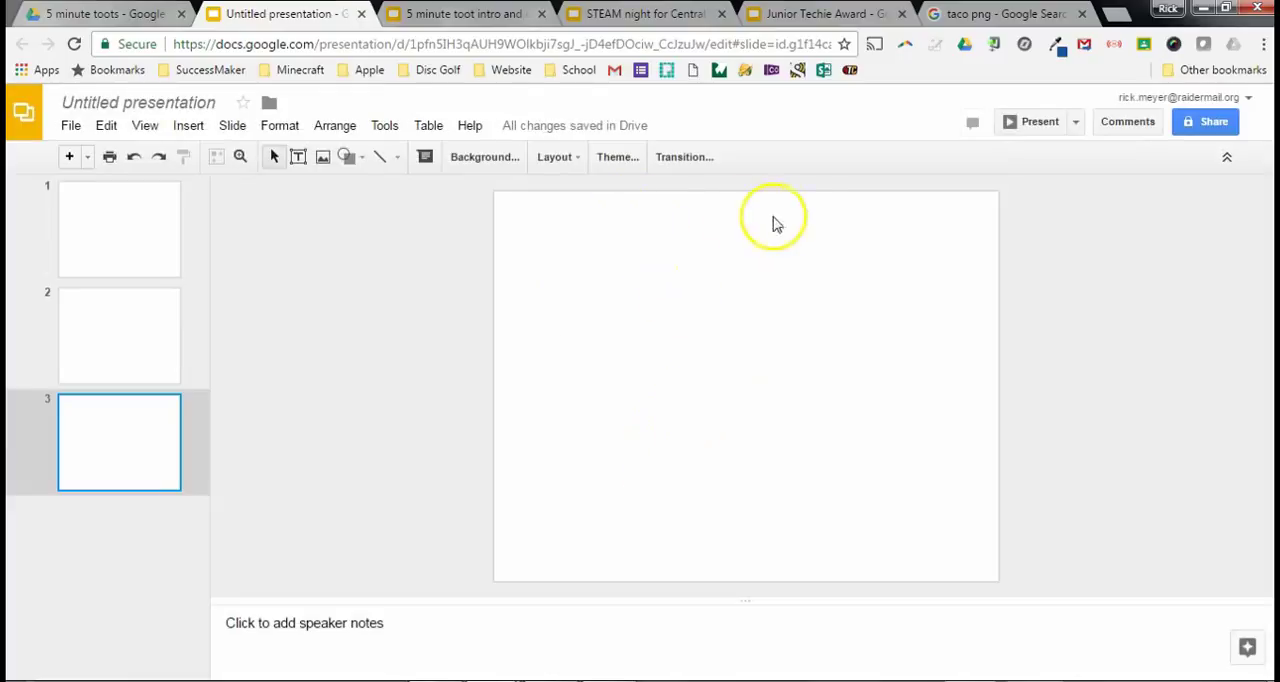
{"action": "mouse_move", "coordinate": [450, 400]}
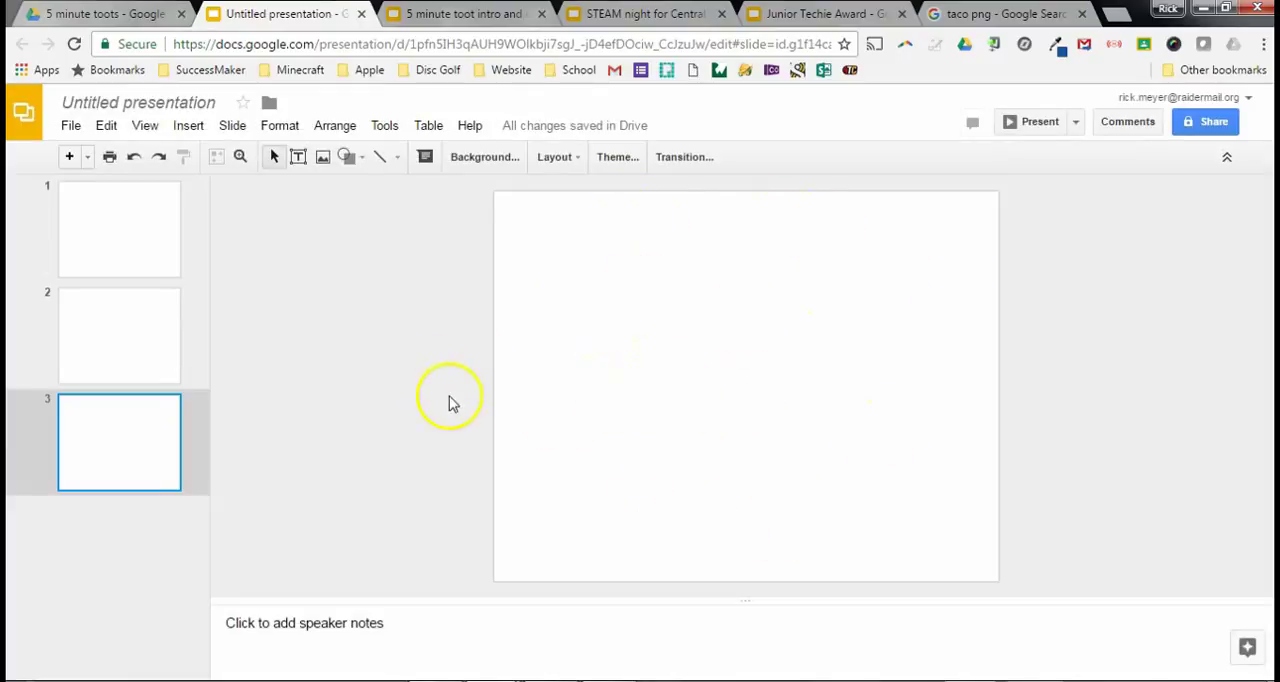
{"action": "mouse_move", "coordinate": [476, 216]}
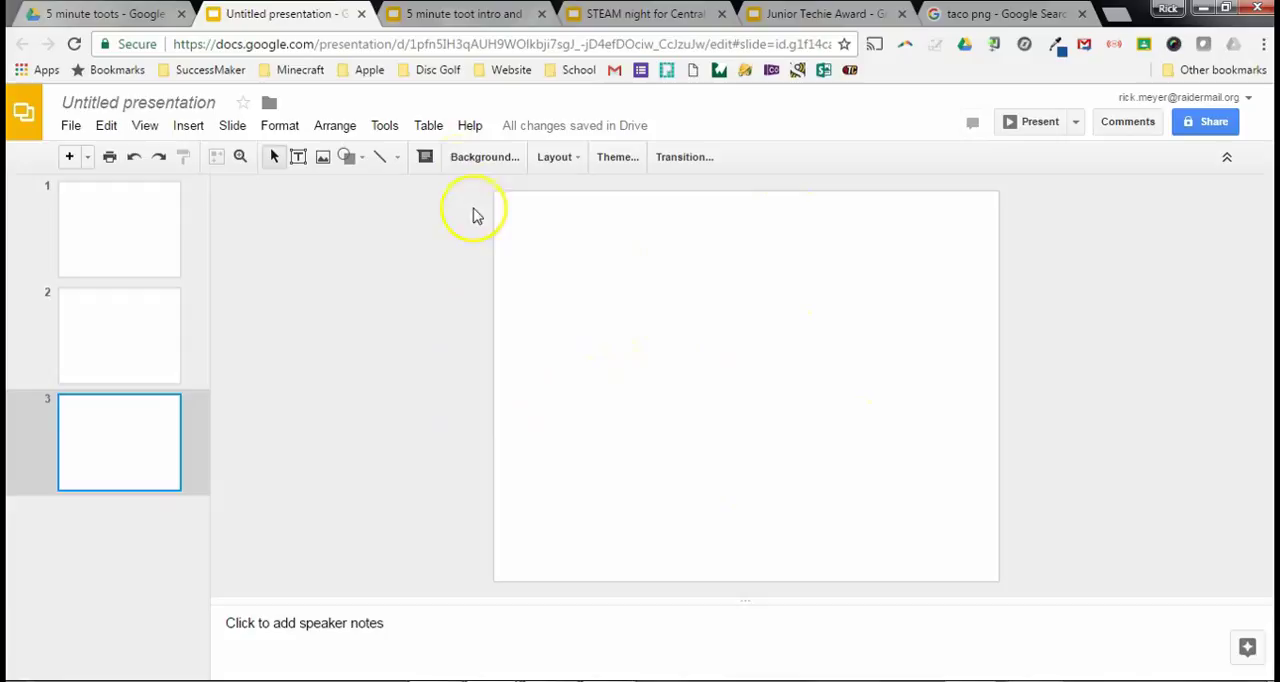
Switch to the 'STEAM night for Central' presentation tab with its Science Night flyers
{"action": "left_click", "coordinate": [640, 14]}
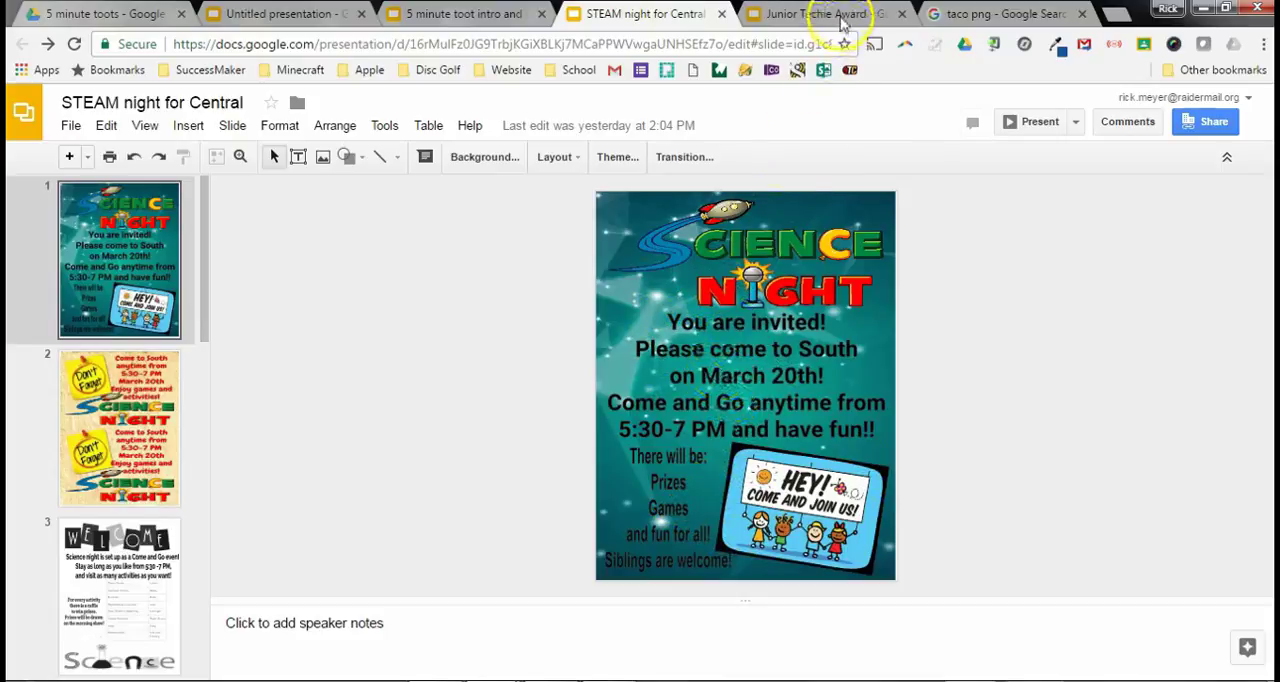
Switch to the 'Junior Techie Award' presentation tab showing certificate slides
{"action": "left_click", "coordinate": [836, 14]}
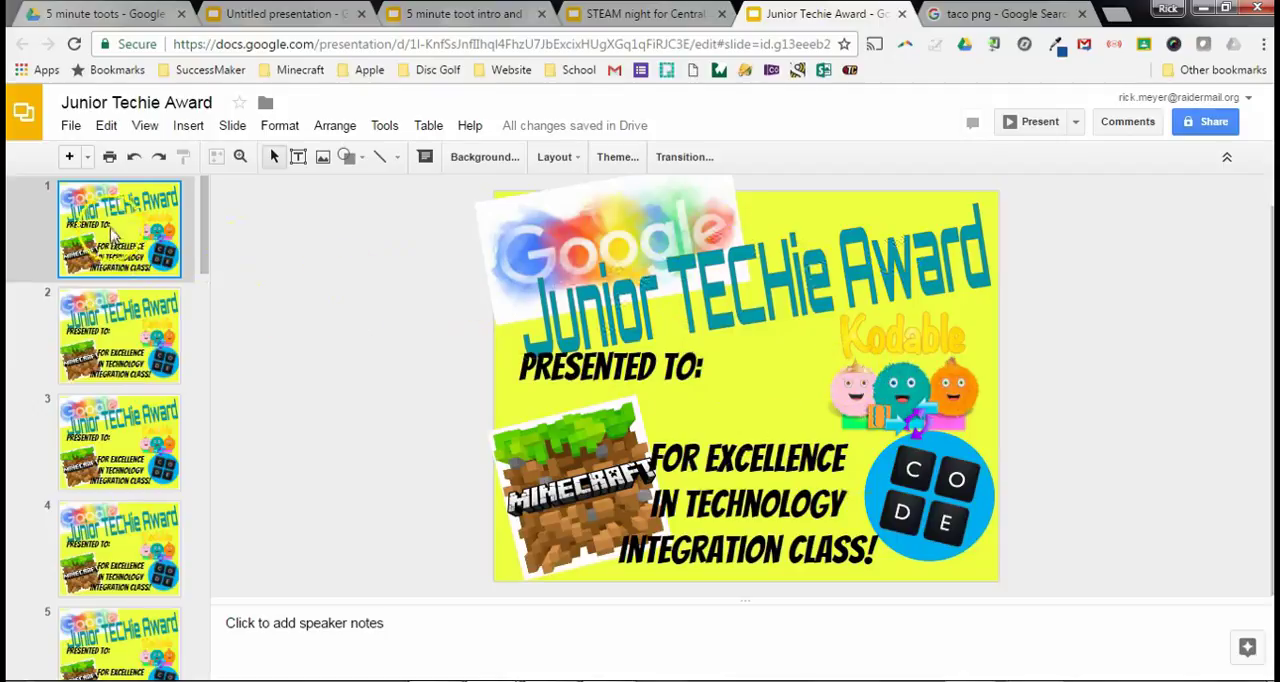
Duplicate the first Junior TECHie Award certificate slide from its thumbnail menu
{"action": "right_click", "coordinate": [120, 228]}
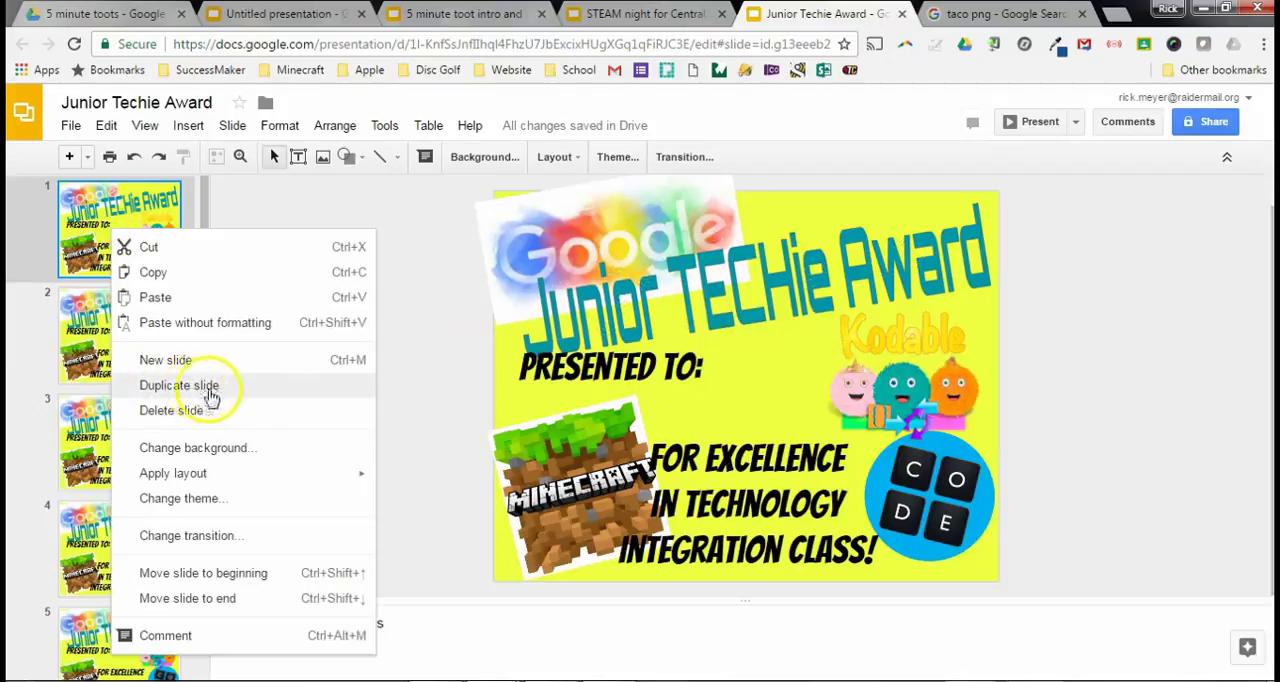
{"action": "left_click", "coordinate": [178, 386]}
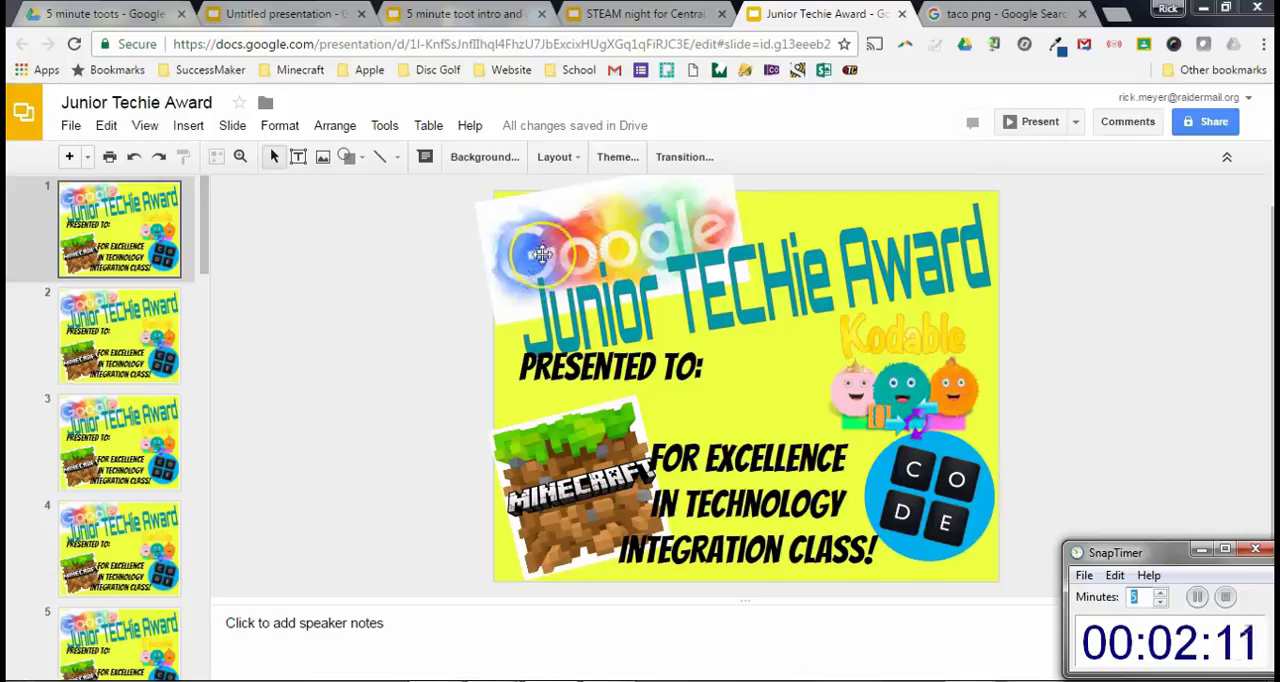
{"action": "mouse_move", "coordinate": [576, 256]}
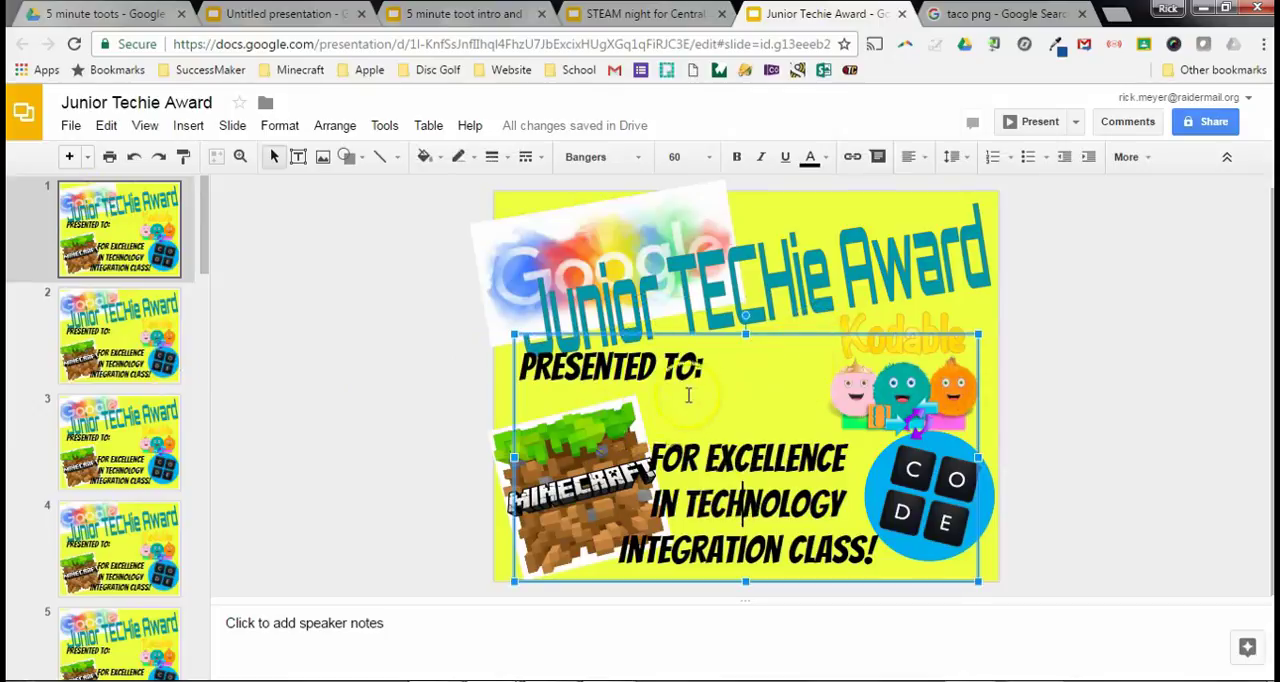
{"action": "mouse_move", "coordinate": [858, 264]}
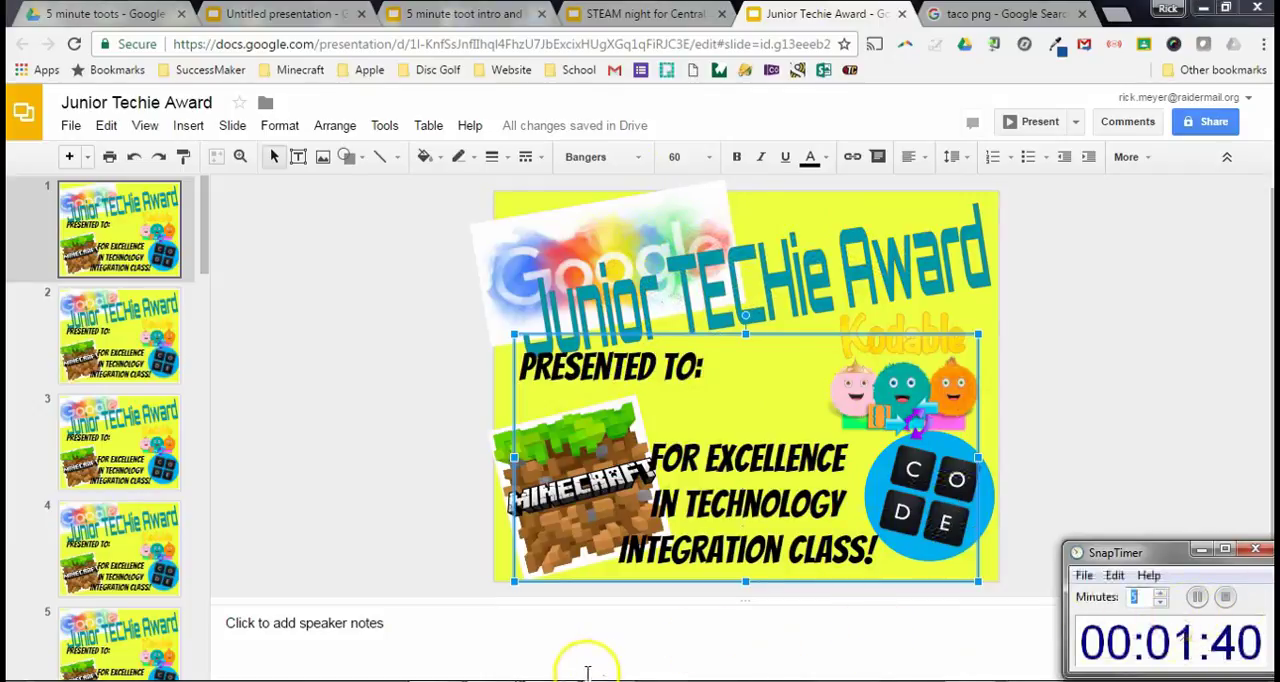
{"action": "mouse_move", "coordinate": [564, 232]}
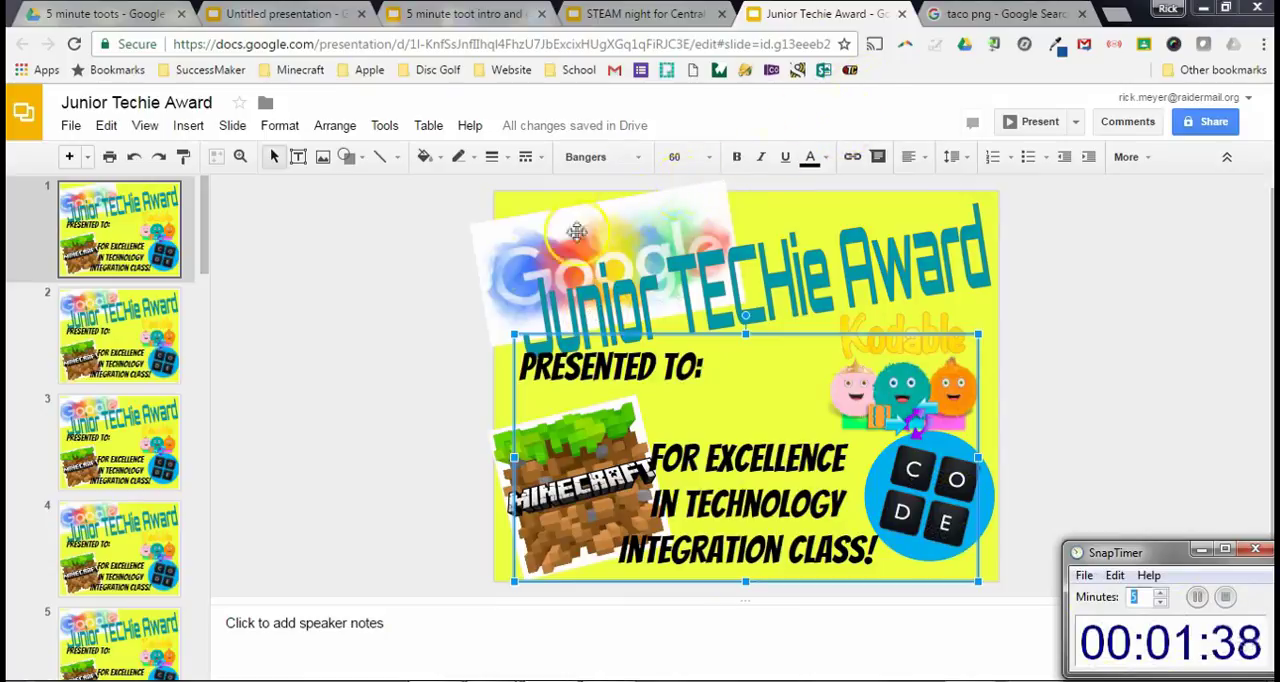
Return to the 'Untitled presentation' tab with its blank third slide
{"action": "left_click", "coordinate": [280, 16]}
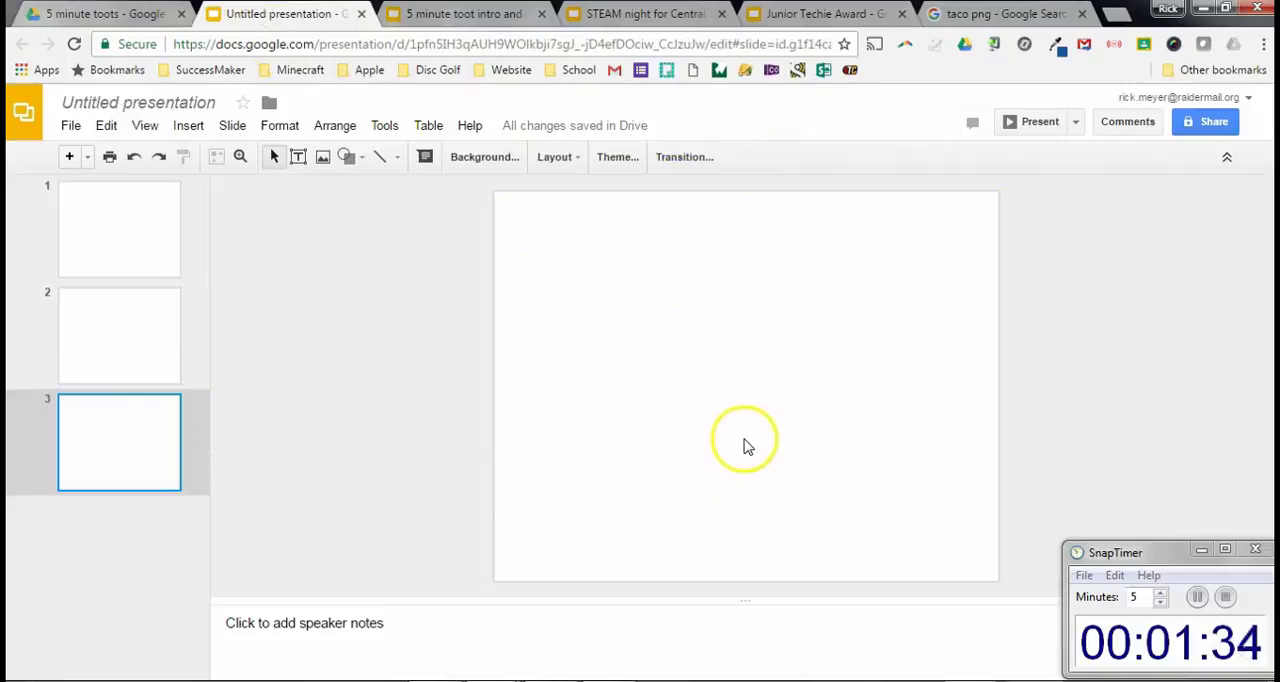
{"action": "mouse_move", "coordinate": [1008, 12]}
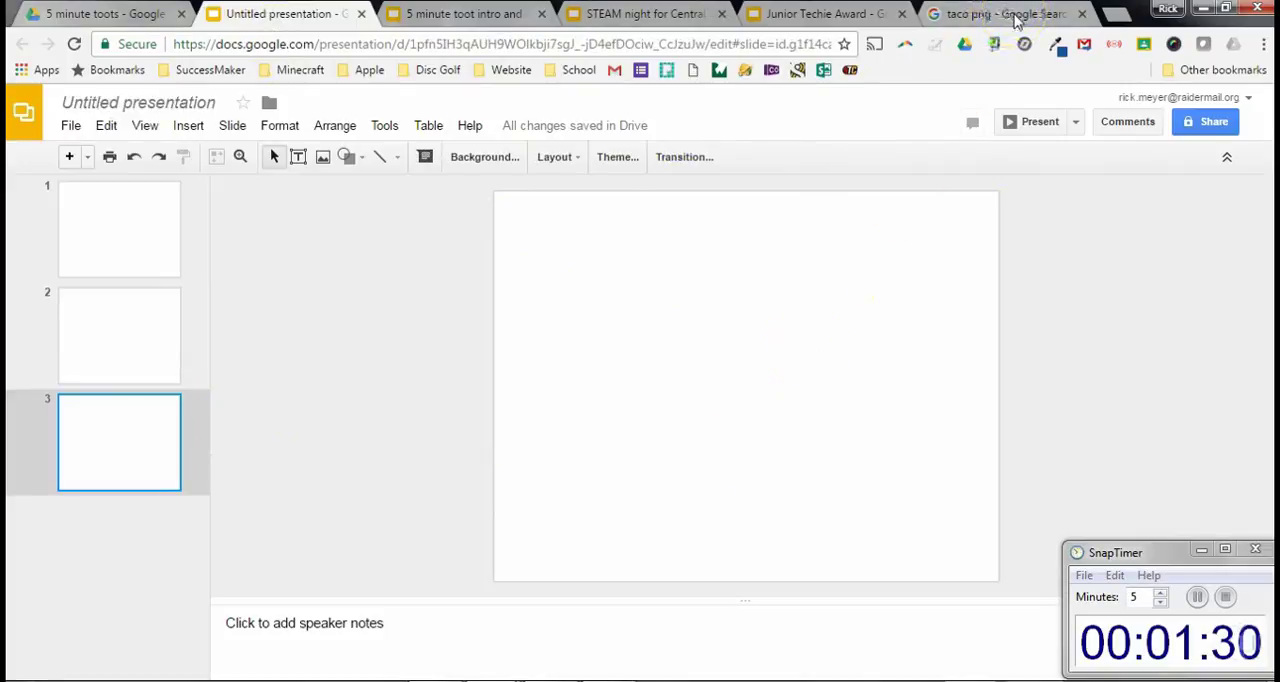
In the 'taco png' image results, preview the Double Decker Taco and copy its image address
{"action": "left_click", "coordinate": [1010, 14]}
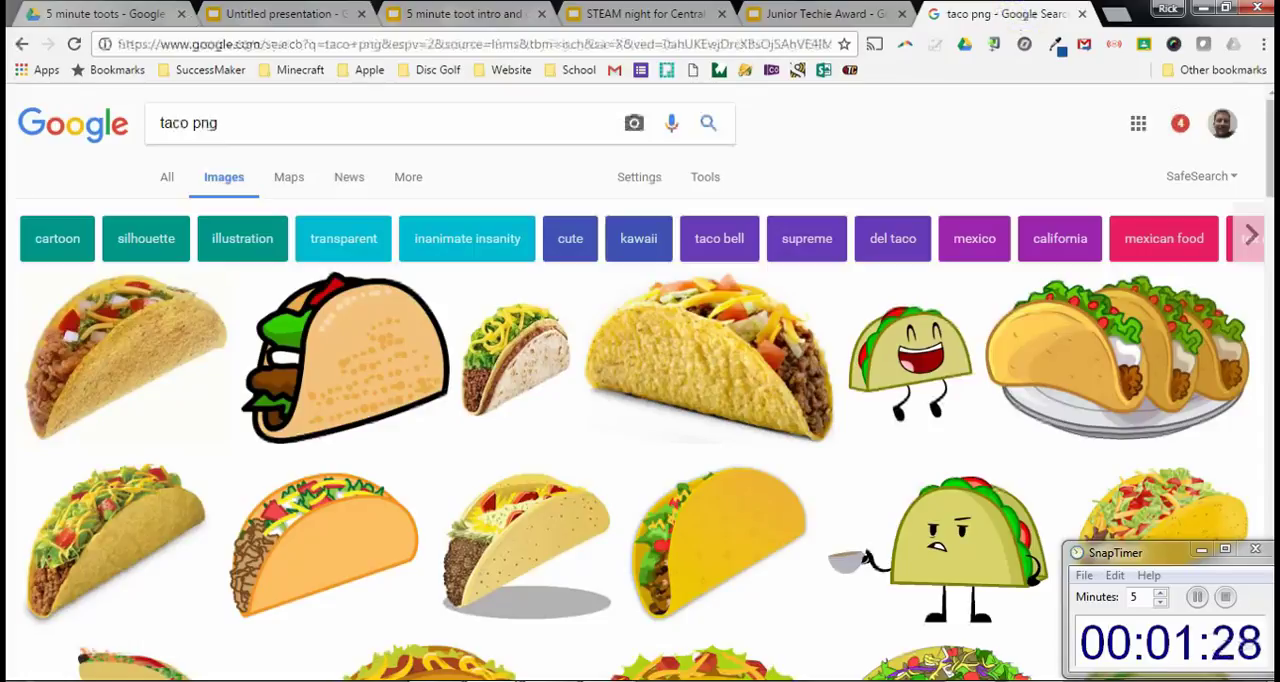
{"action": "mouse_move", "coordinate": [776, 320]}
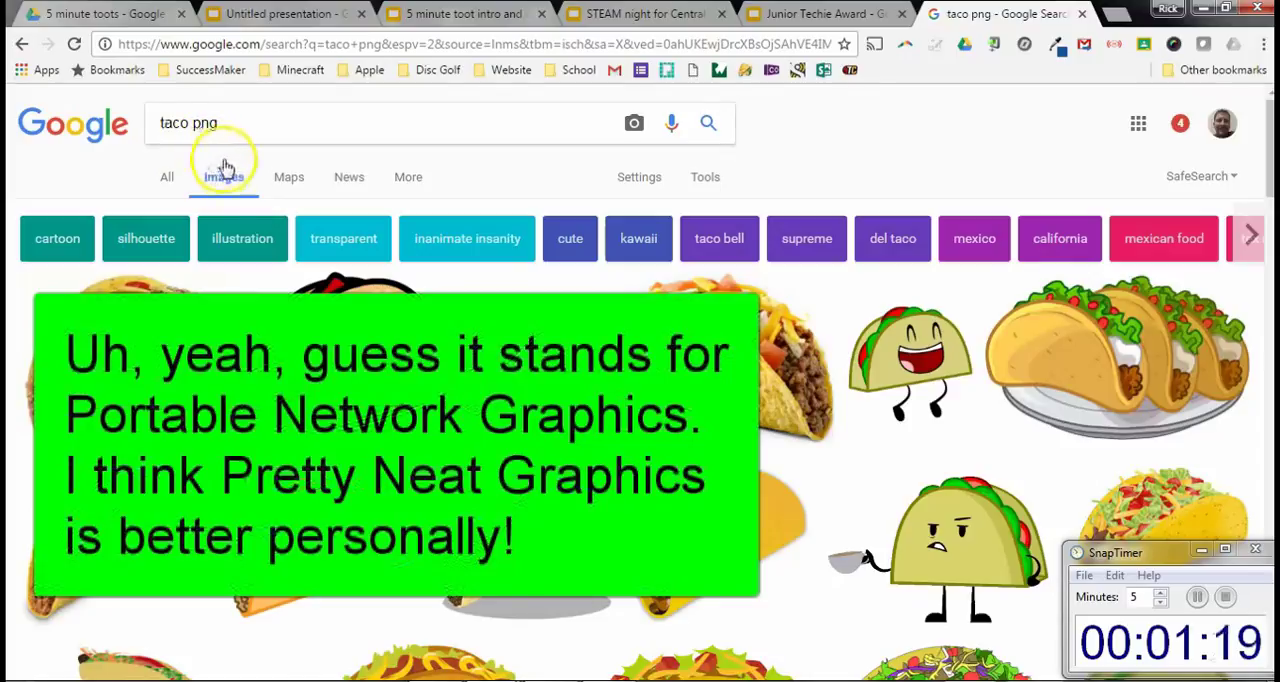
{"action": "mouse_move", "coordinate": [200, 152]}
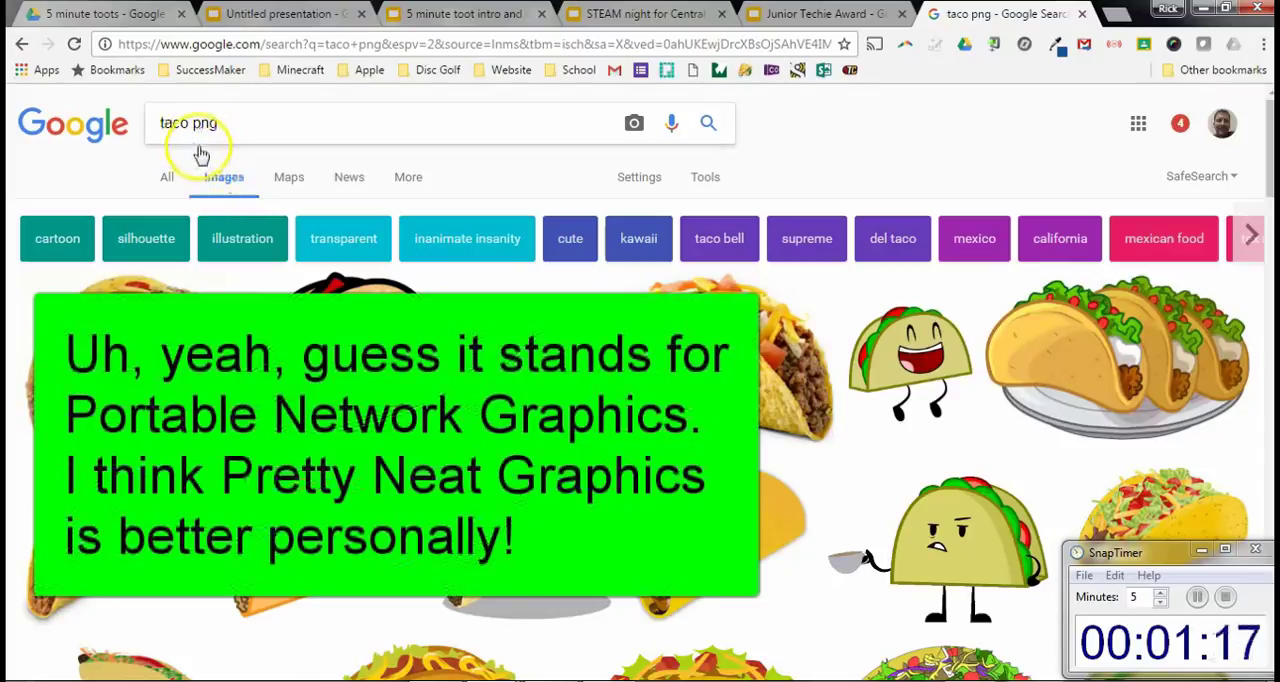
{"action": "mouse_move", "coordinate": [212, 132]}
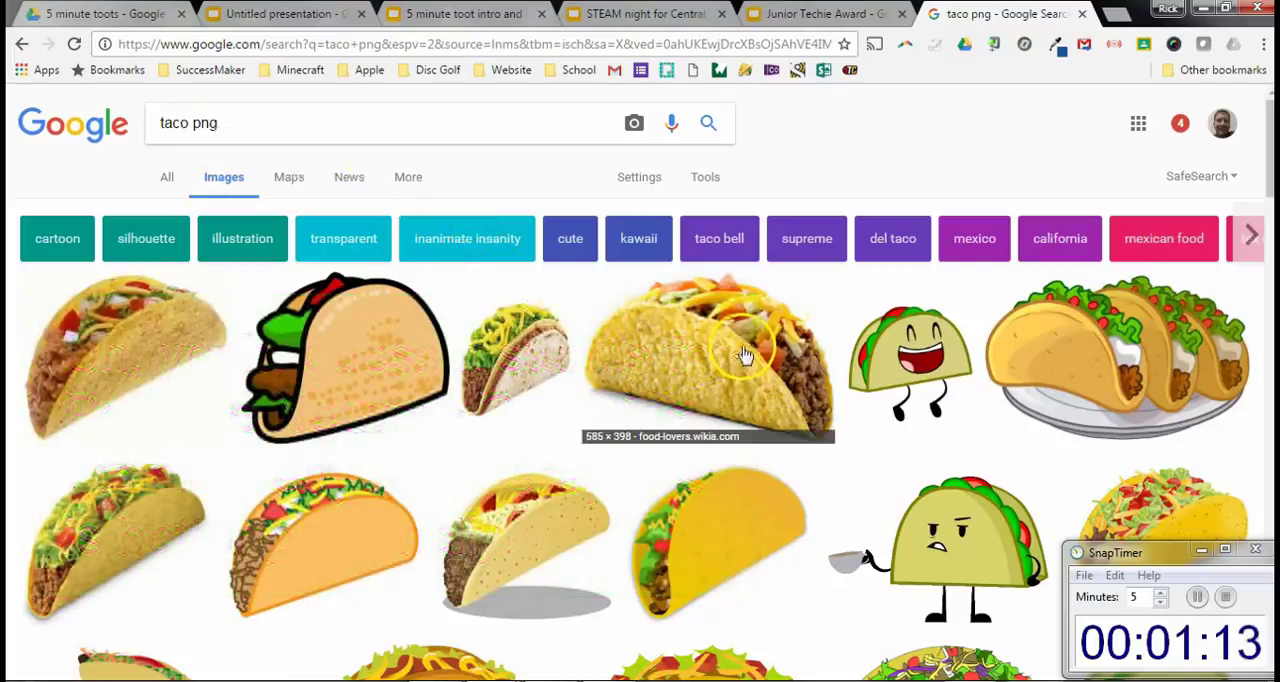
{"action": "left_click", "coordinate": [744, 356]}
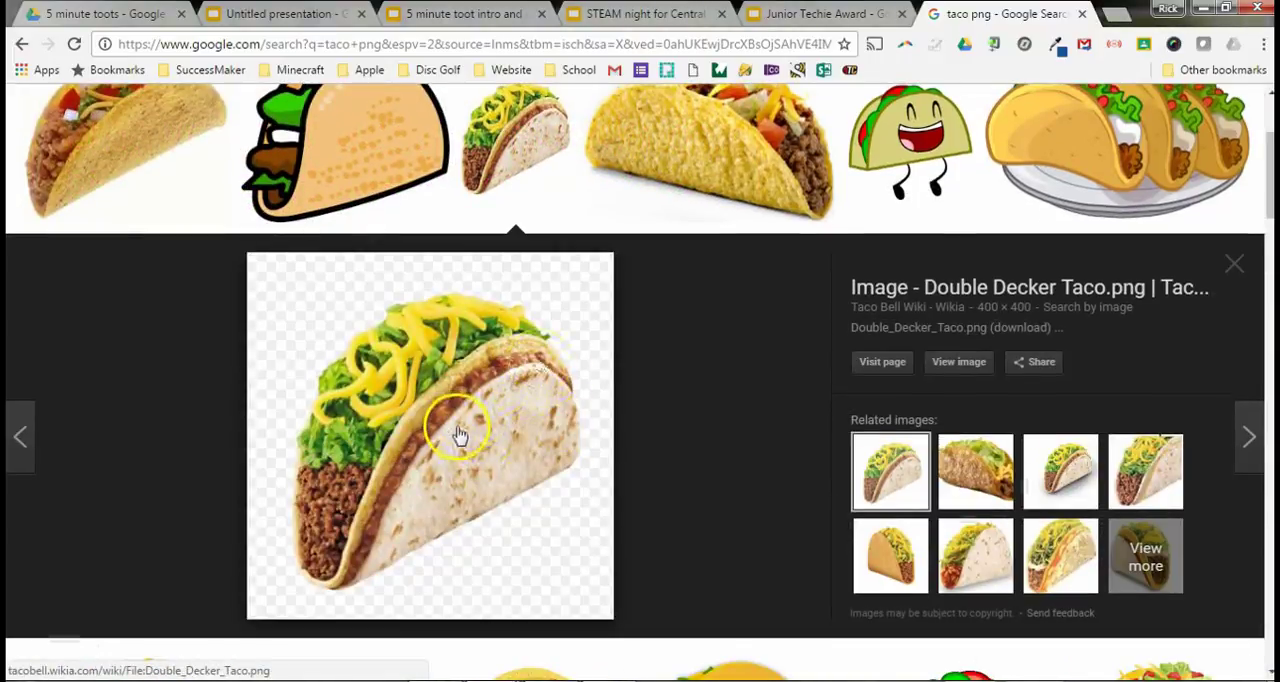
{"action": "mouse_move", "coordinate": [576, 340]}
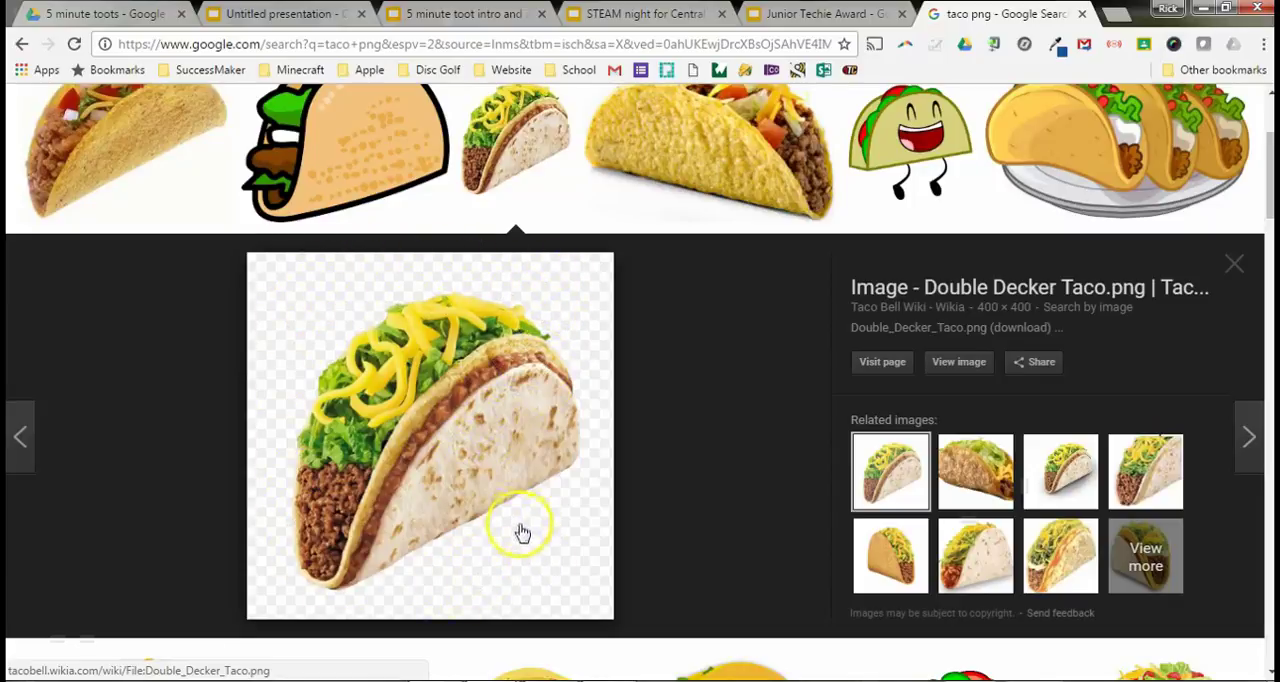
{"action": "mouse_move", "coordinate": [362, 420]}
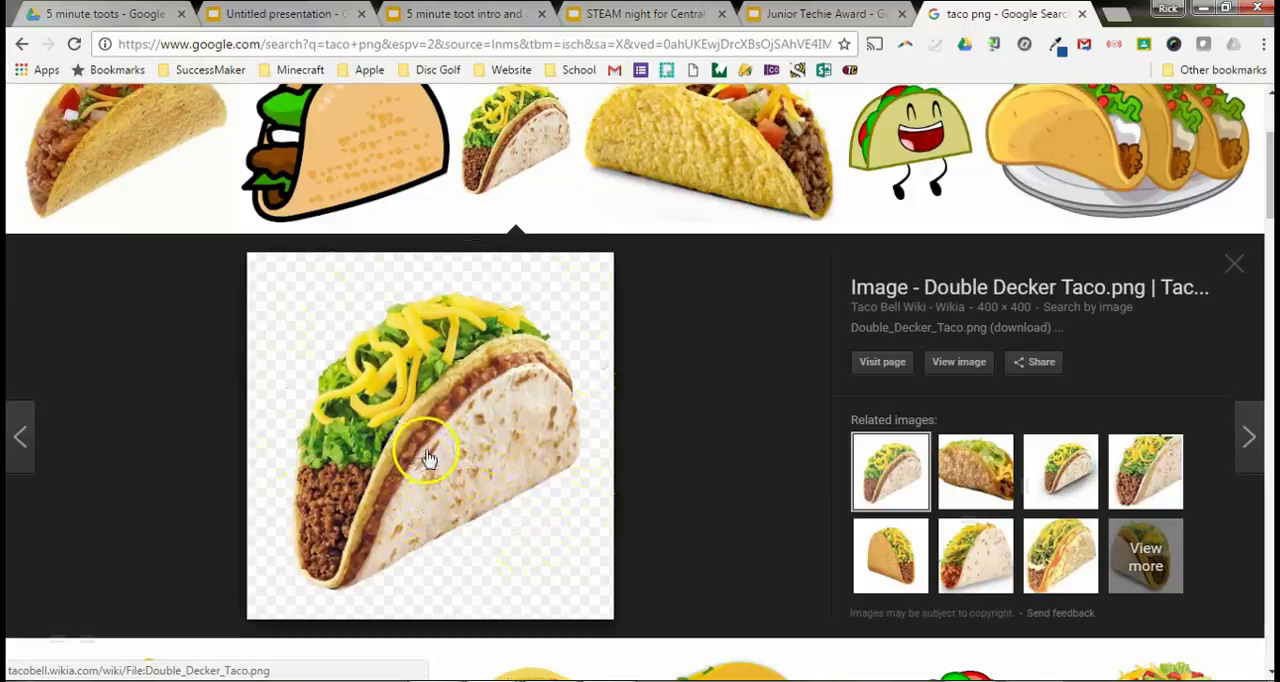
{"action": "right_click", "coordinate": [428, 456]}
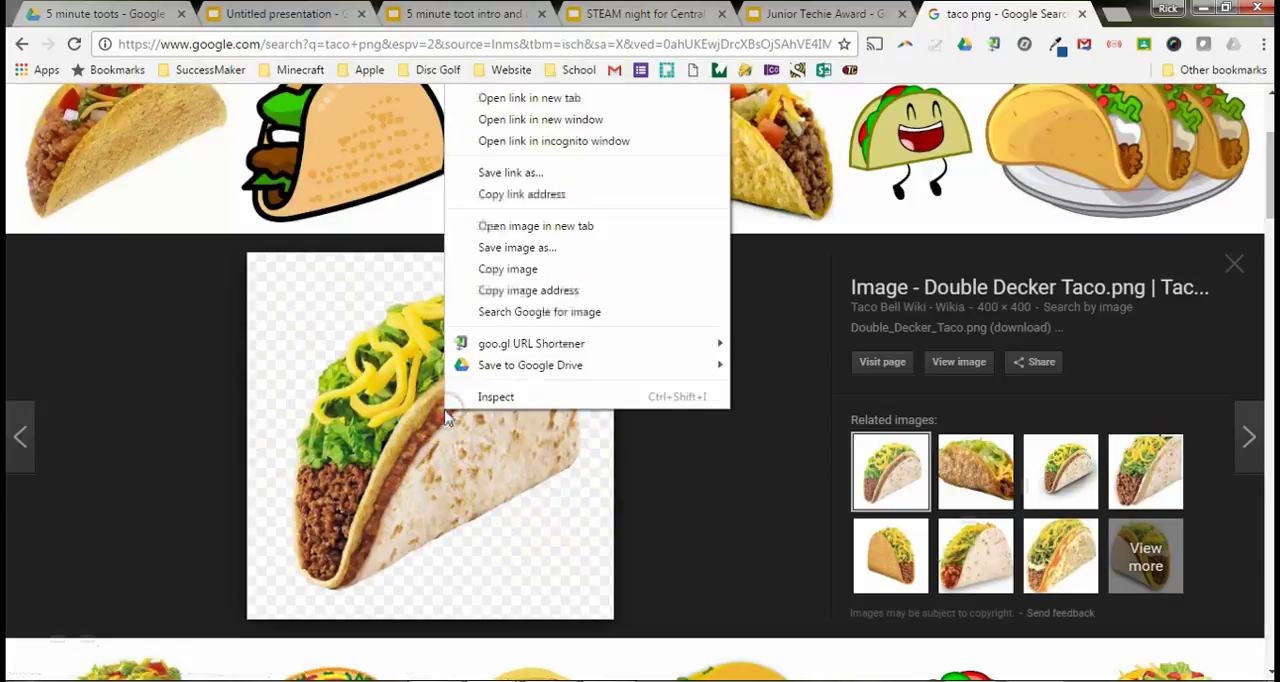
{"action": "mouse_move", "coordinate": [528, 290]}
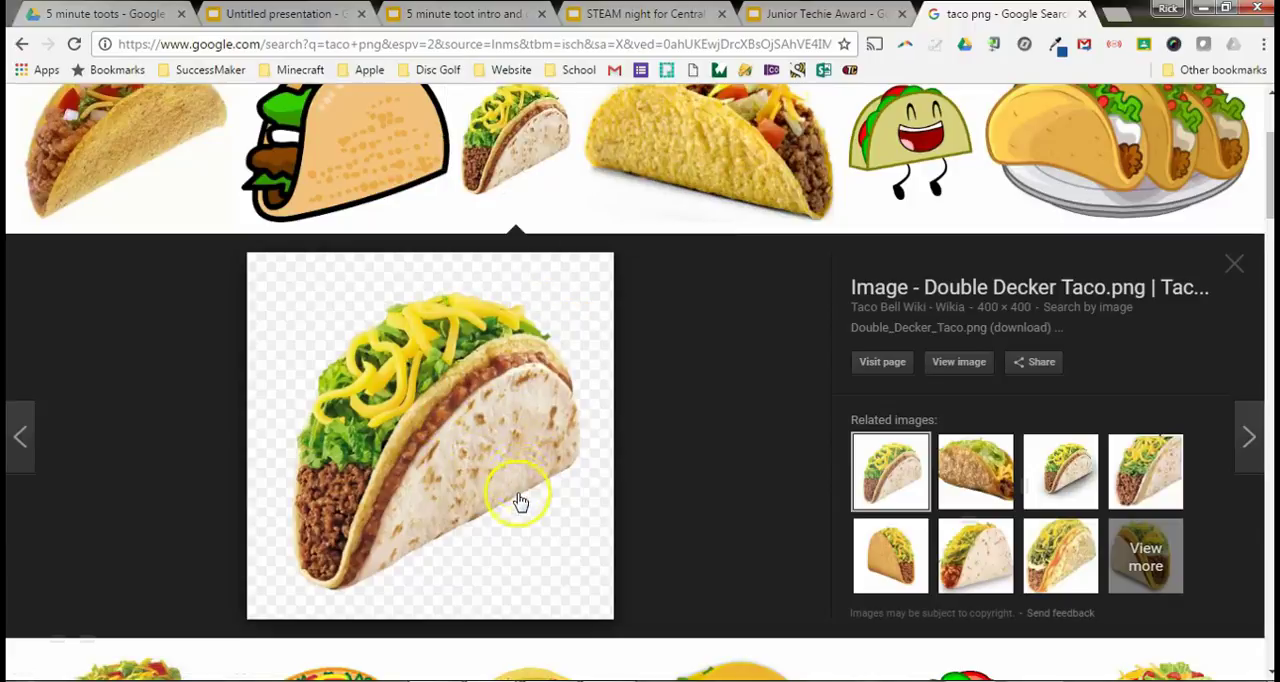
{"action": "mouse_move", "coordinate": [492, 238]}
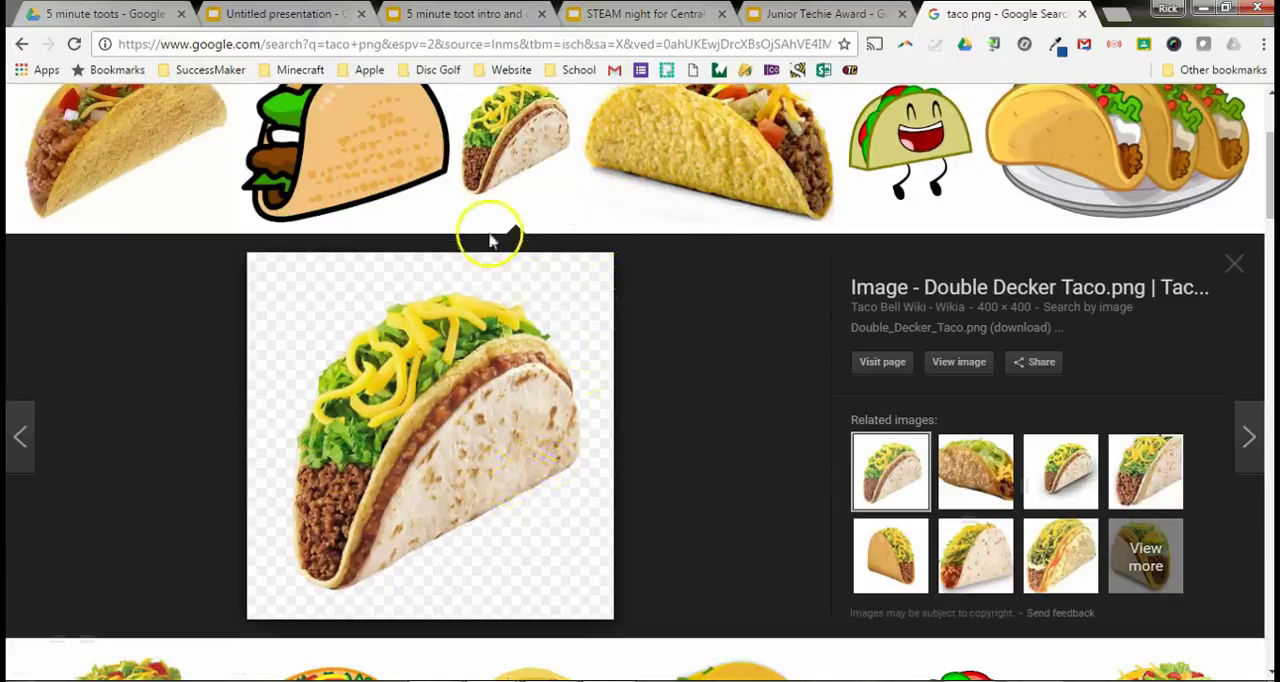
Insert the Double_Decker_Taco.png image onto slide 3 by pasting its web URL
{"action": "left_click", "coordinate": [280, 22]}
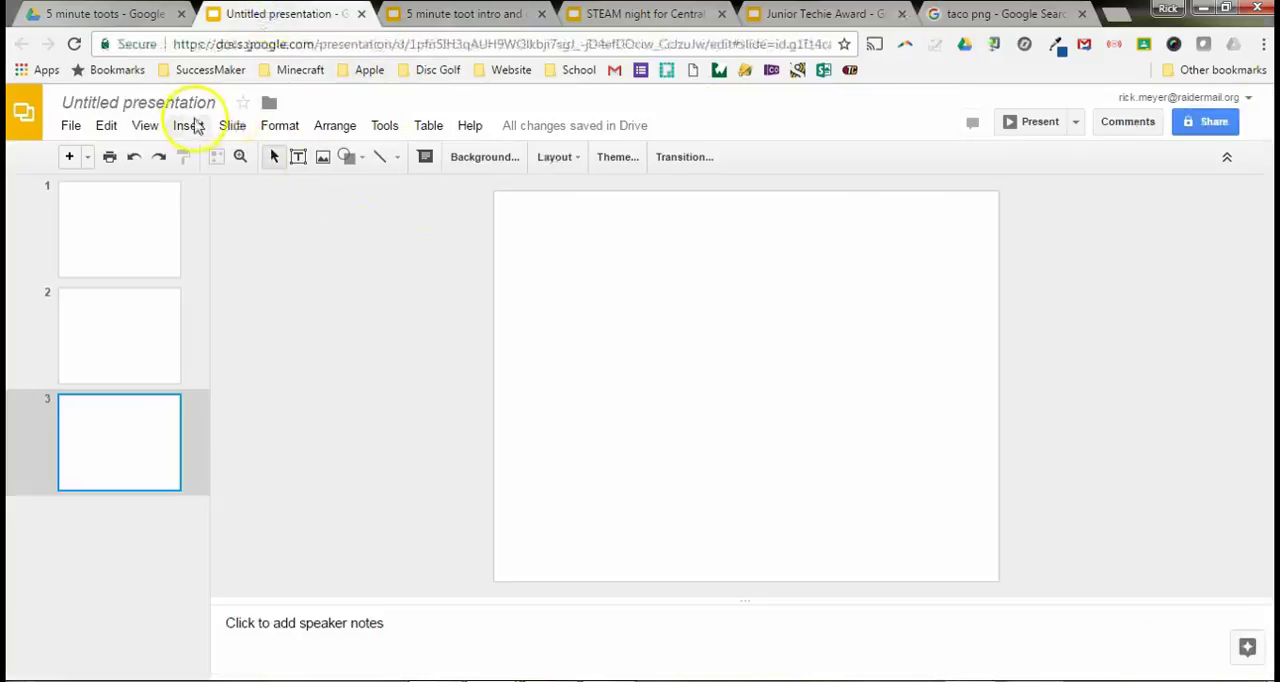
{"action": "left_click", "coordinate": [188, 124]}
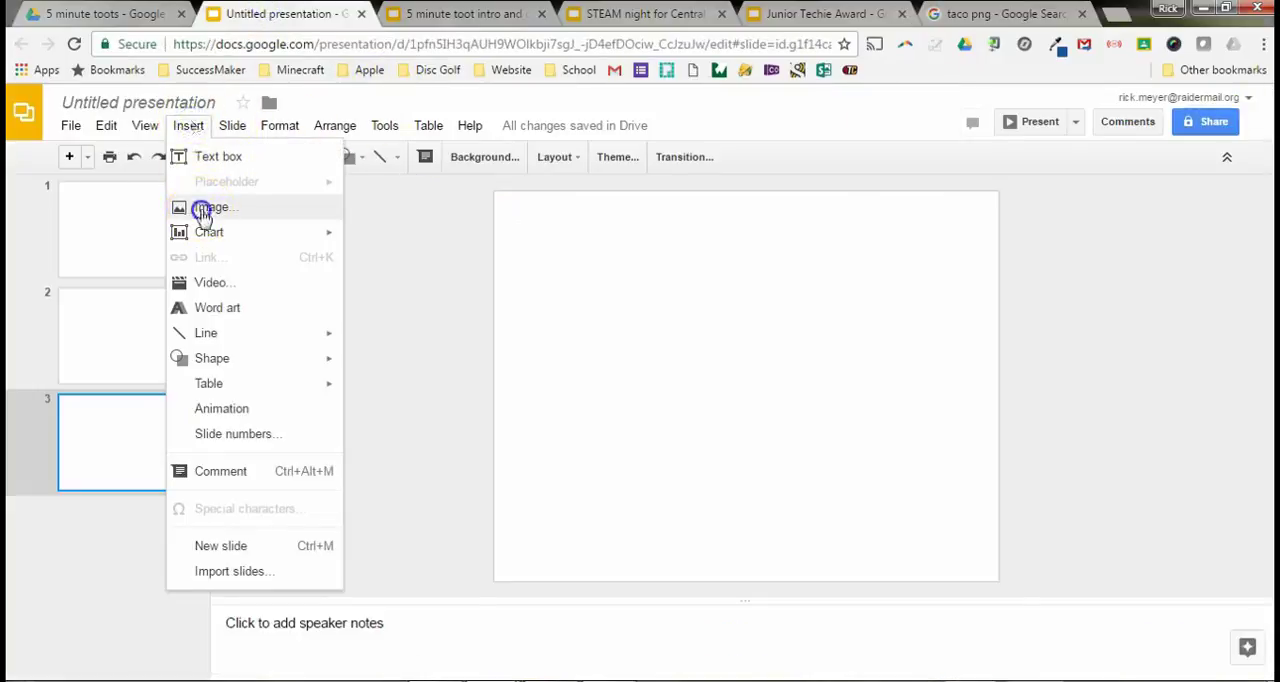
{"action": "left_click", "coordinate": [208, 208]}
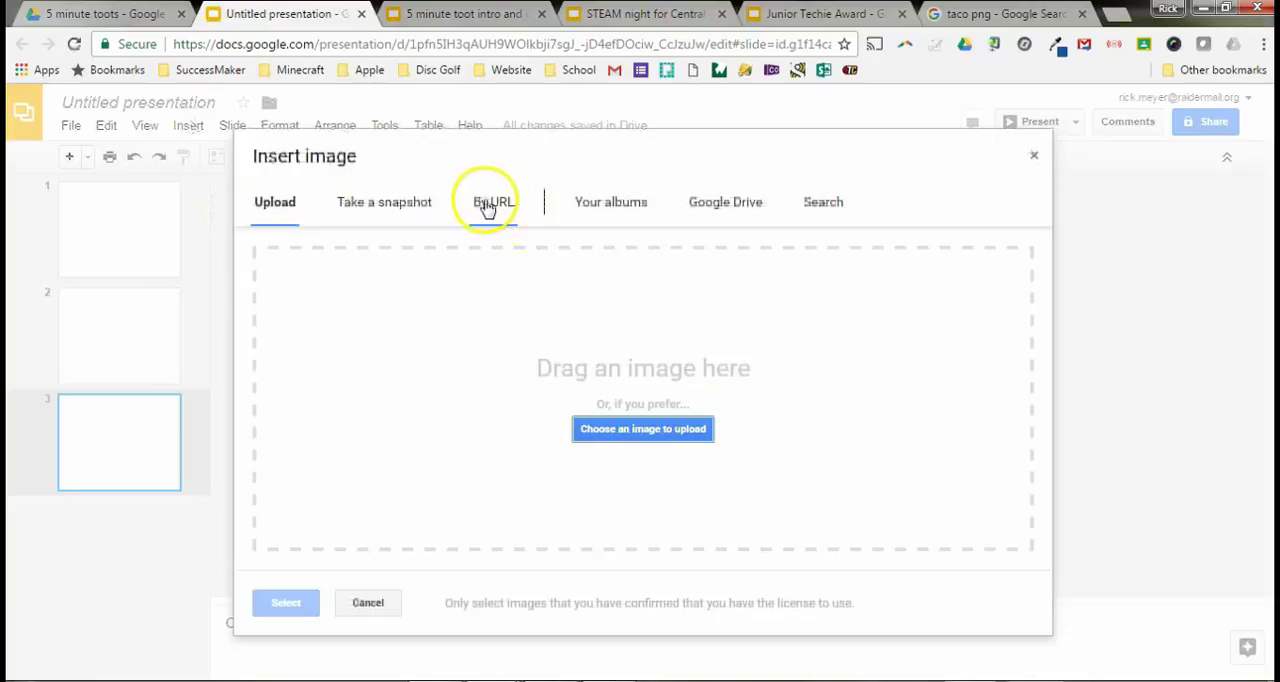
{"action": "left_click", "coordinate": [492, 200]}
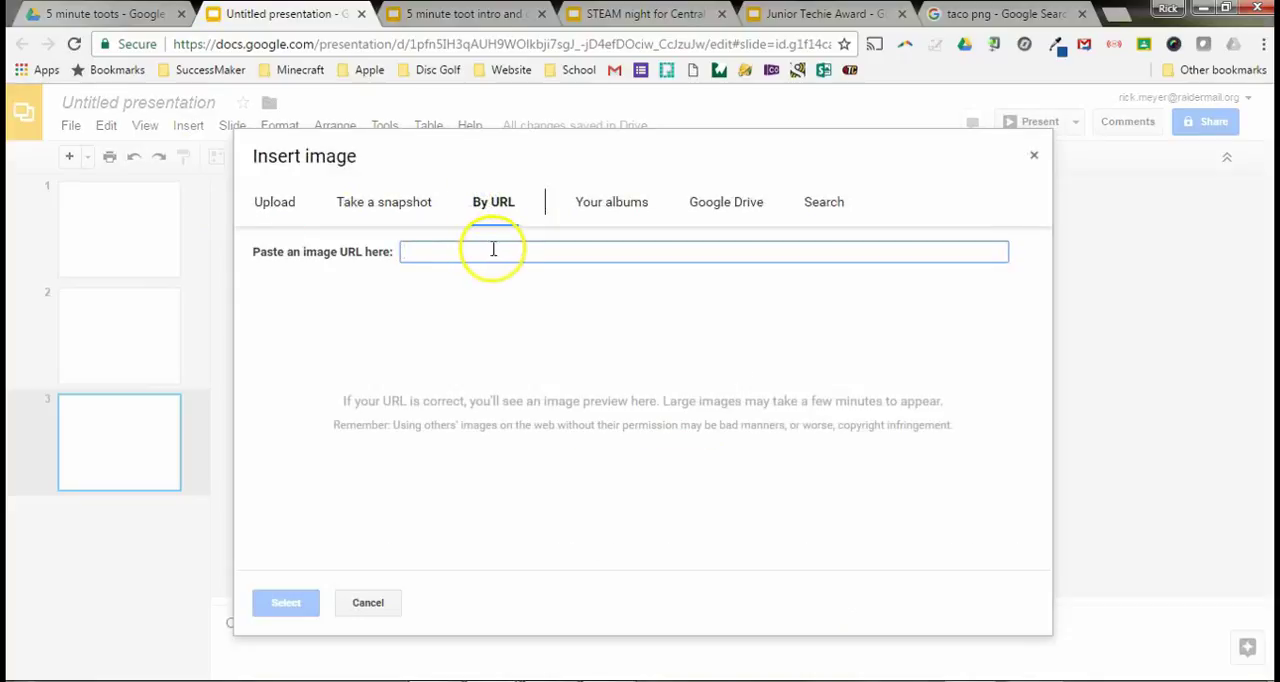
{"action": "type", "text": "gnette3.wikia.nocookie.net/tacobell/images/d/d6/Double_Decker_Taco.png/revision/latest?cb=20081122235145"}
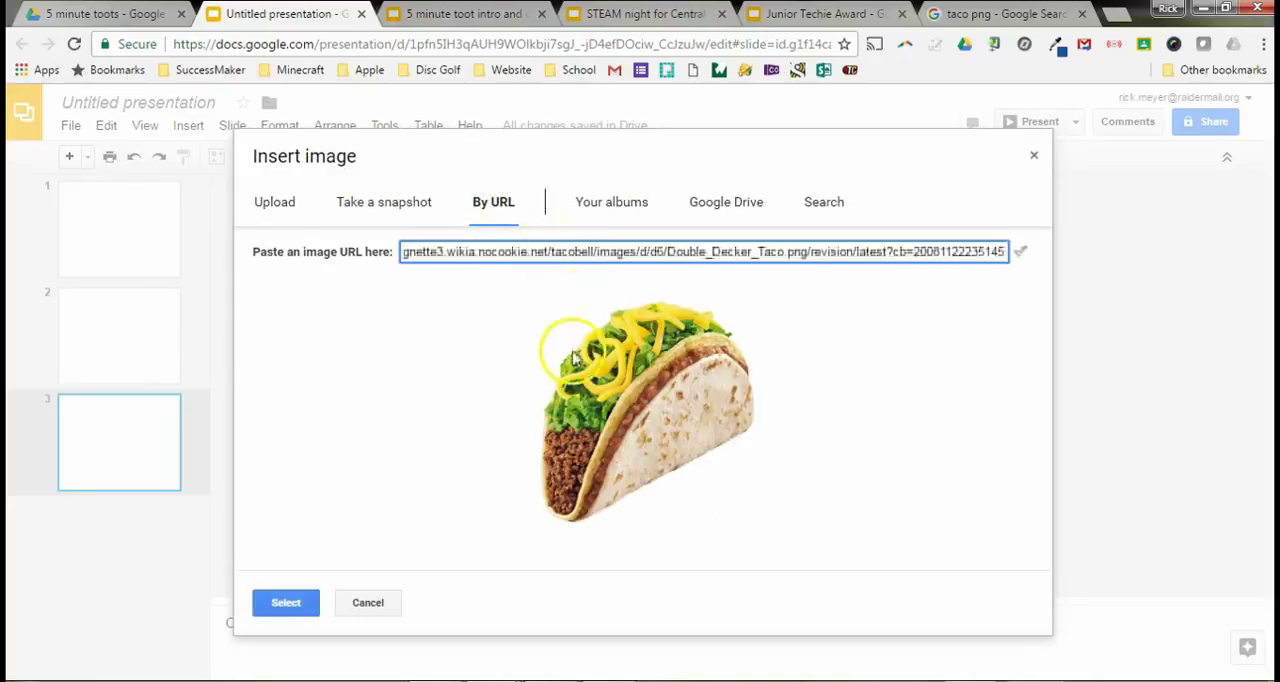
{"action": "left_click", "coordinate": [284, 602]}
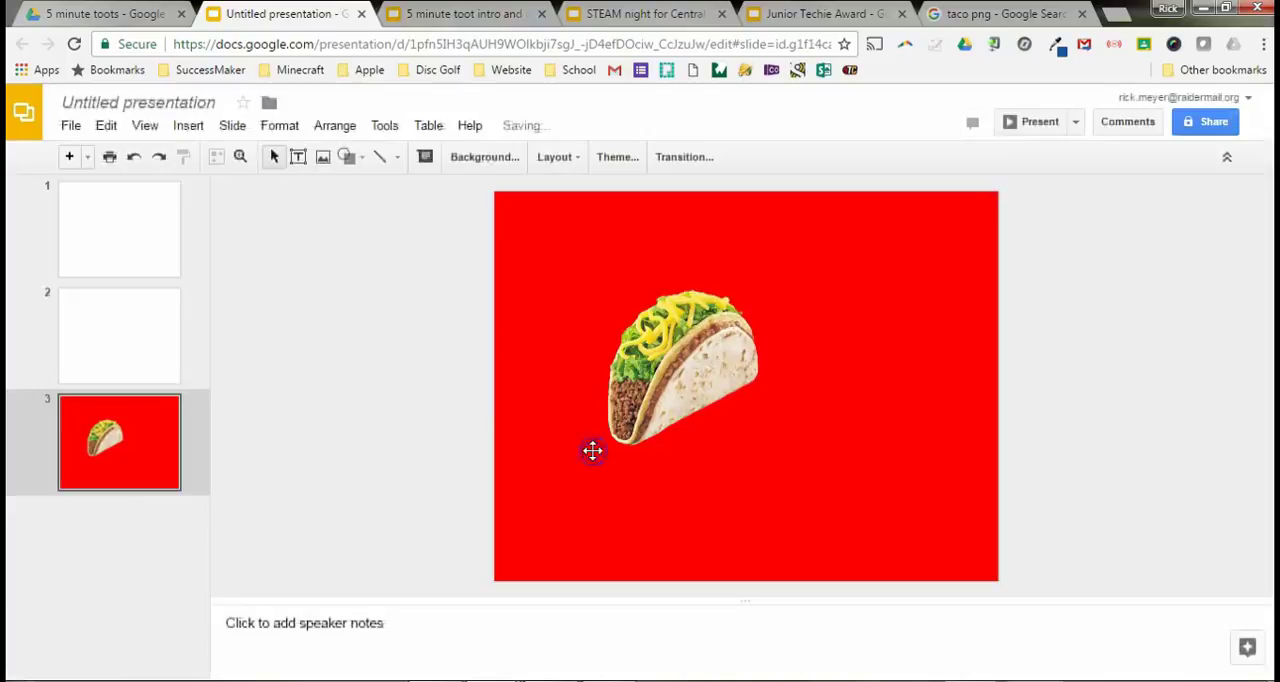
Move the taco image lower on the red slide and return to the STEAM night deck
{"action": "left_click", "coordinate": [672, 370]}
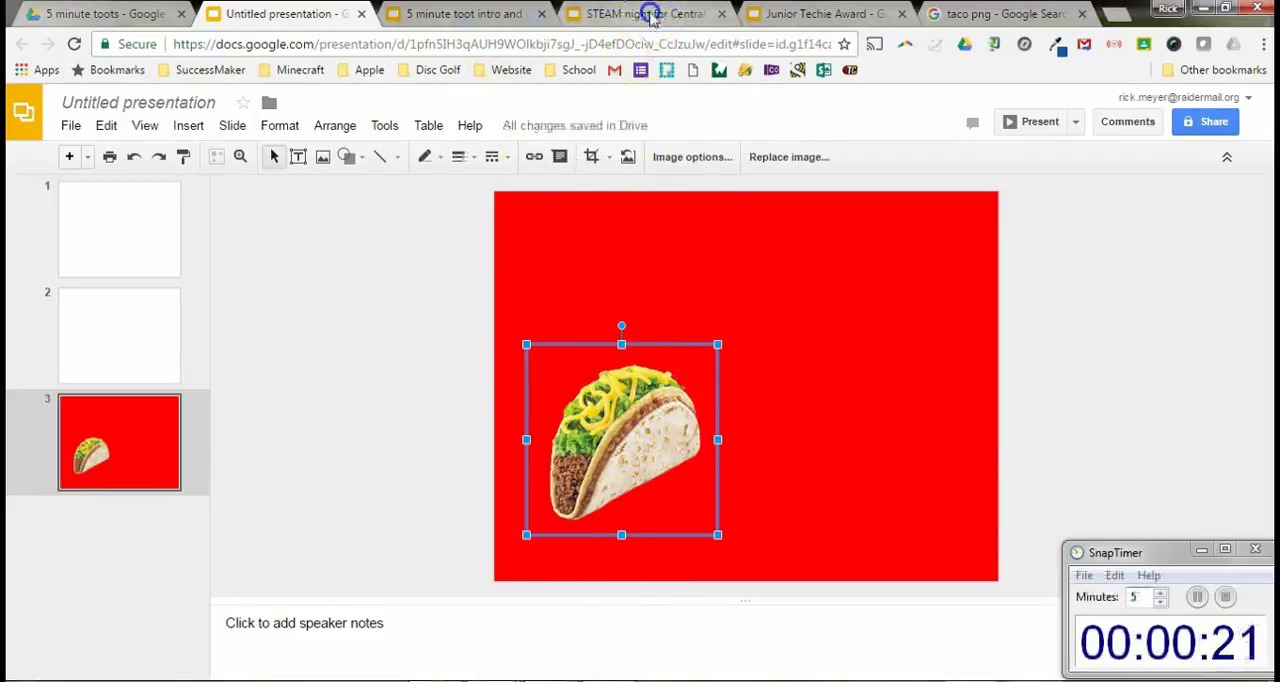
{"action": "left_click", "coordinate": [650, 14]}
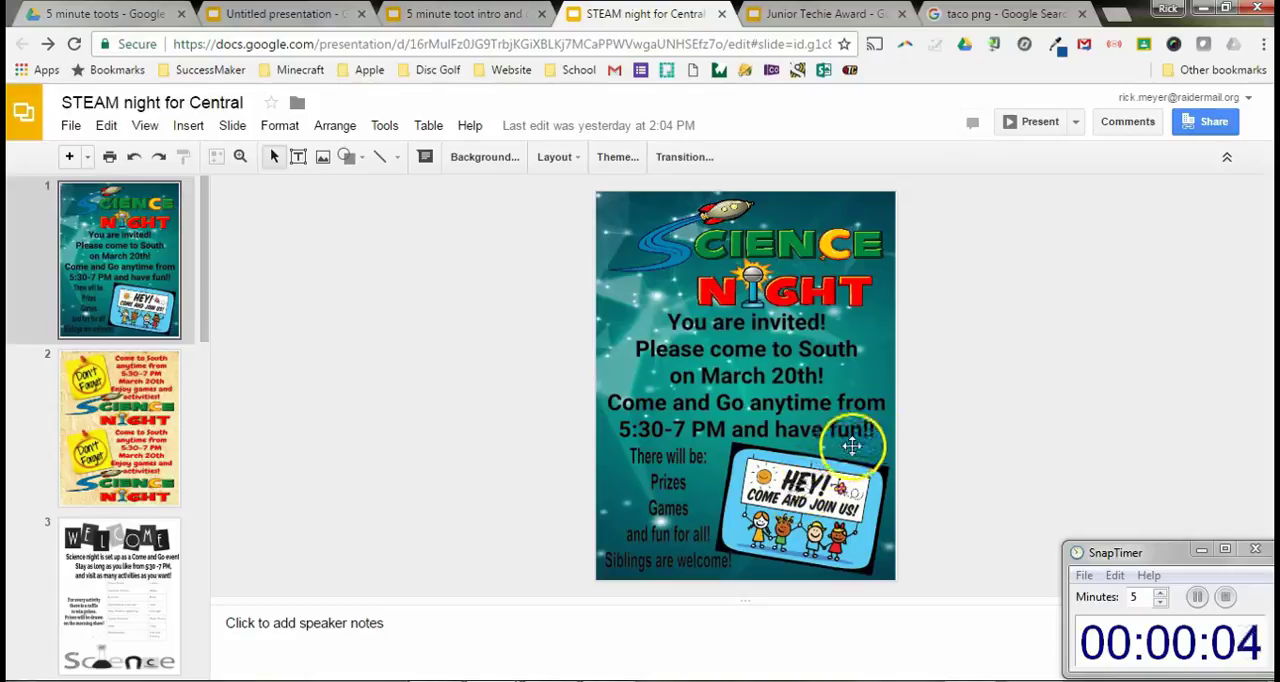
{"action": "mouse_move", "coordinate": [924, 424]}
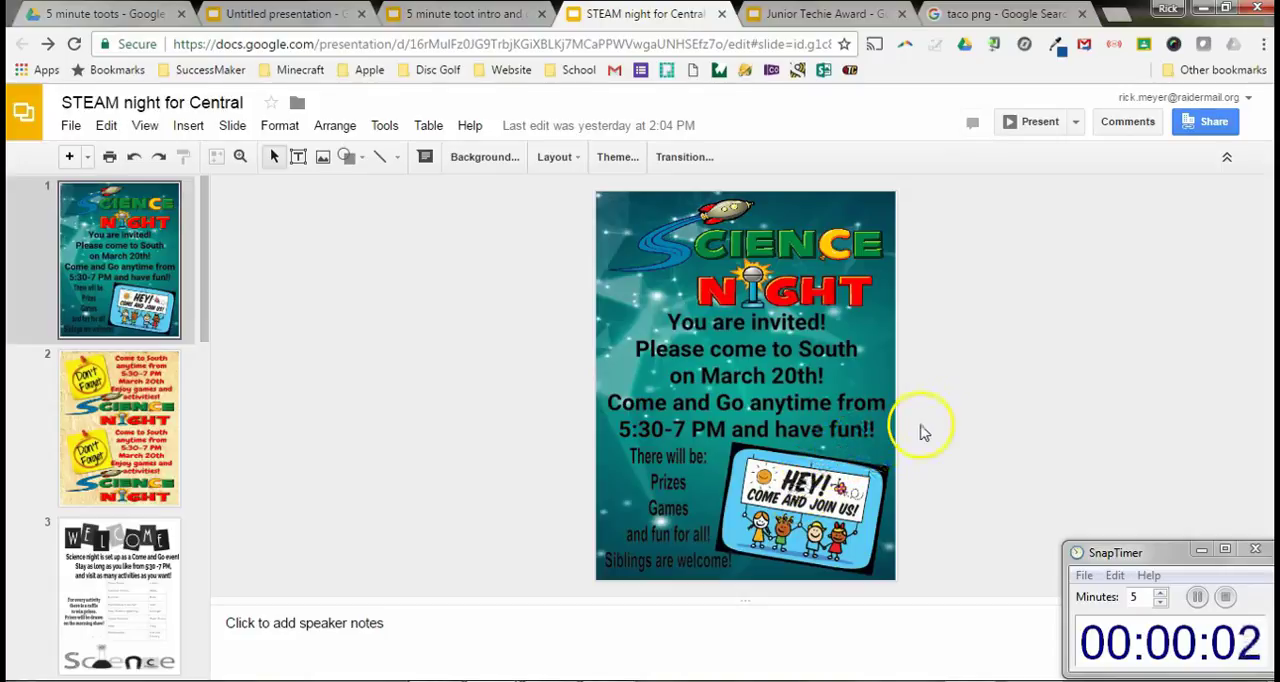
{"action": "left_click", "coordinate": [1196, 598]}
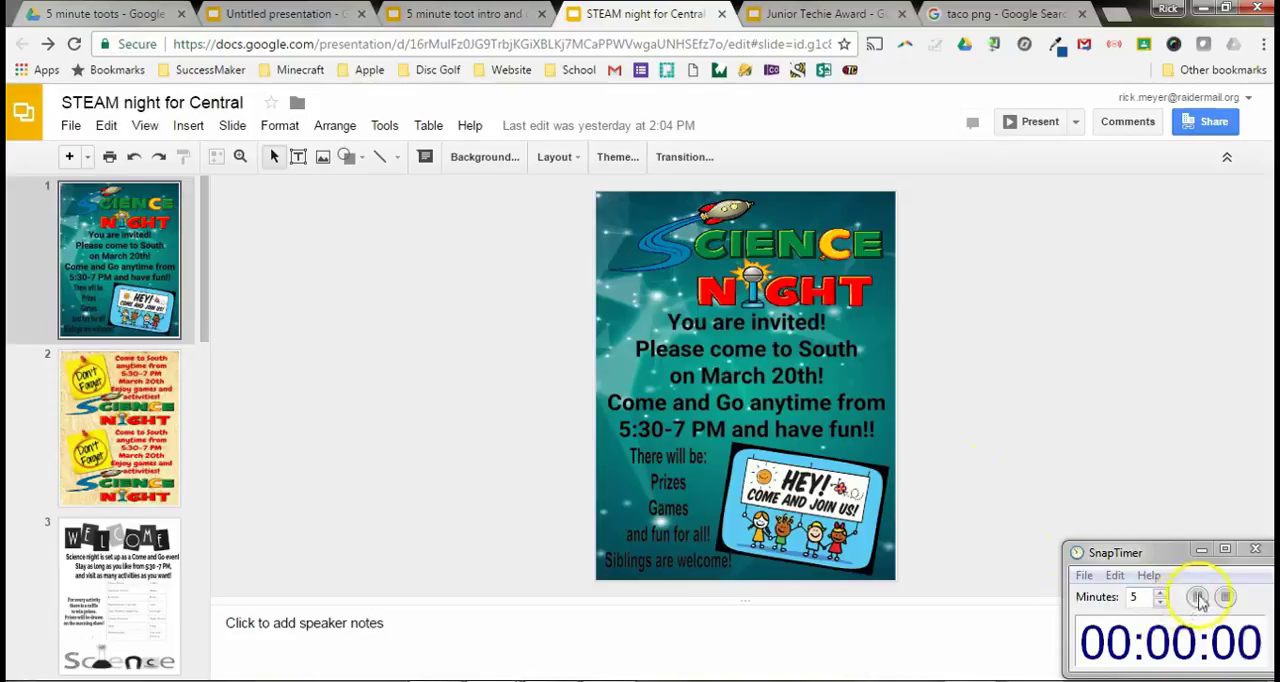
{"action": "left_click", "coordinate": [1194, 600]}
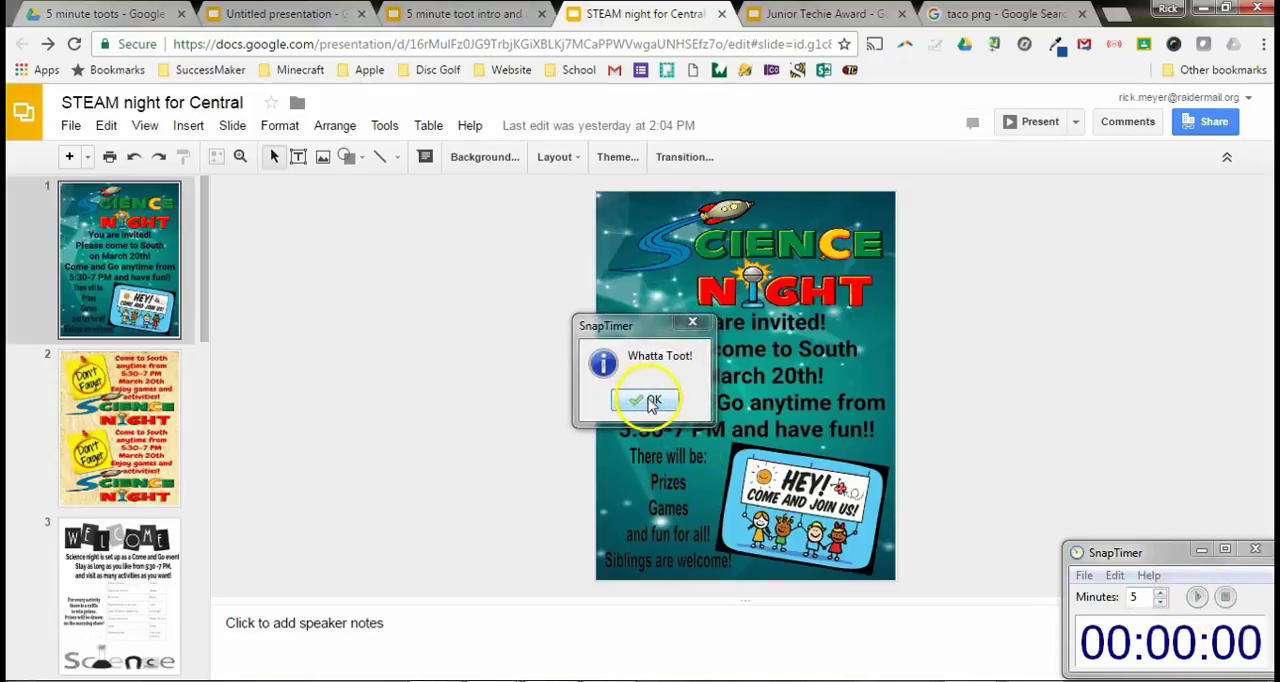
{"action": "left_click", "coordinate": [648, 398]}
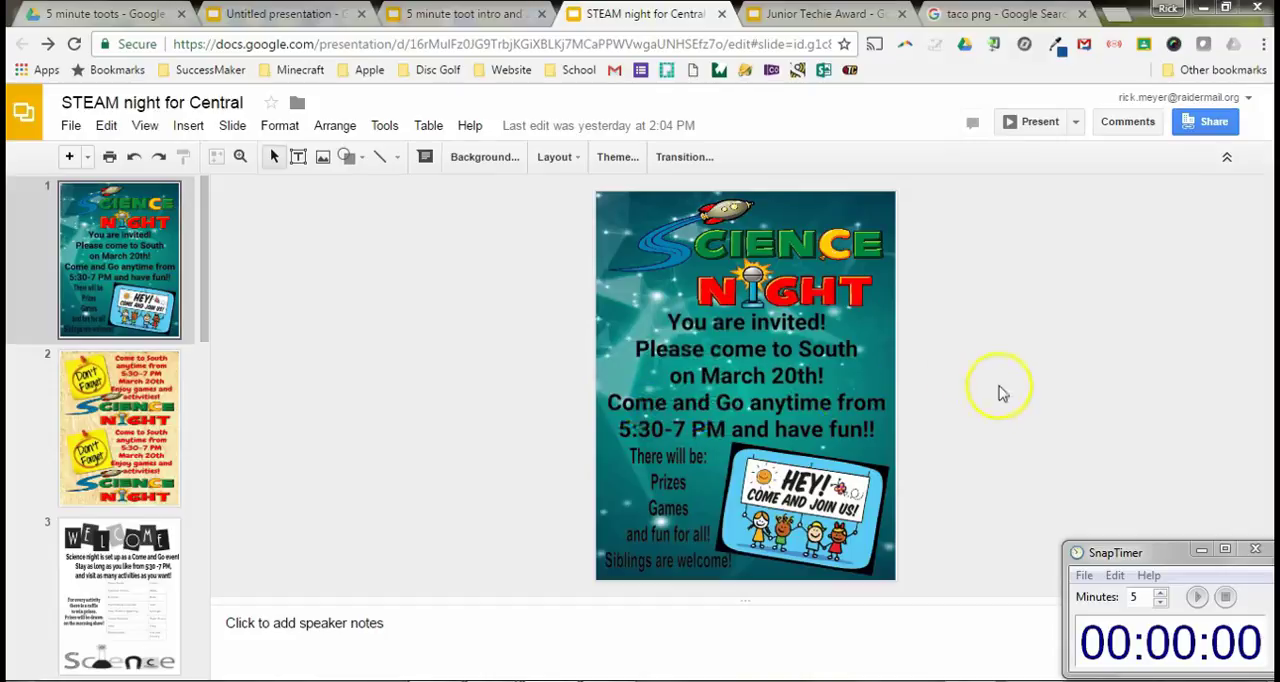
{"action": "mouse_move", "coordinate": [996, 360]}
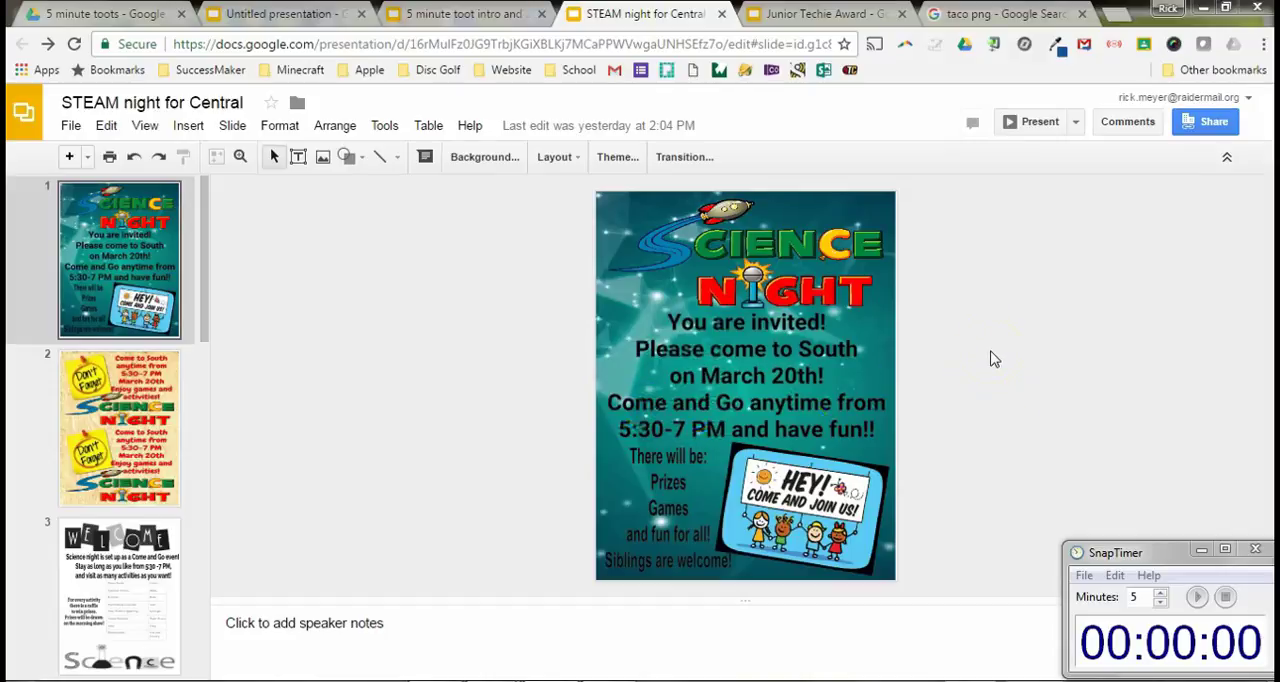
{"action": "mouse_move", "coordinate": [302, 278]}
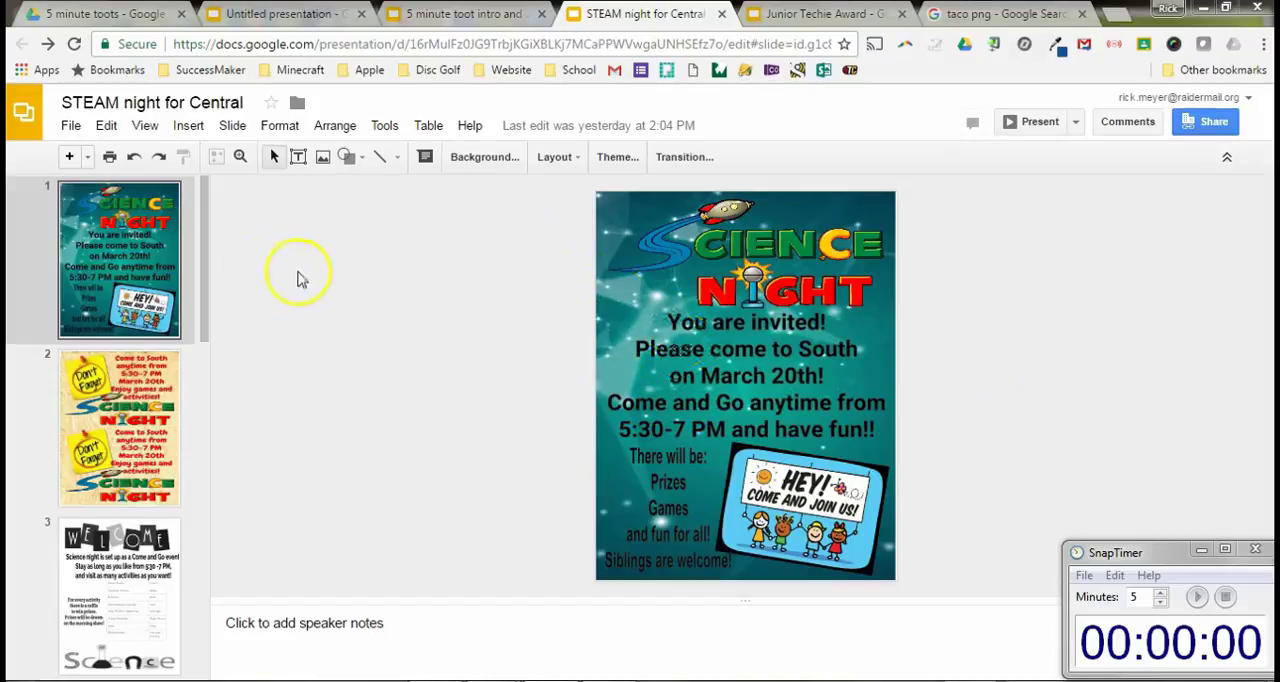
{"action": "mouse_move", "coordinate": [460, 344]}
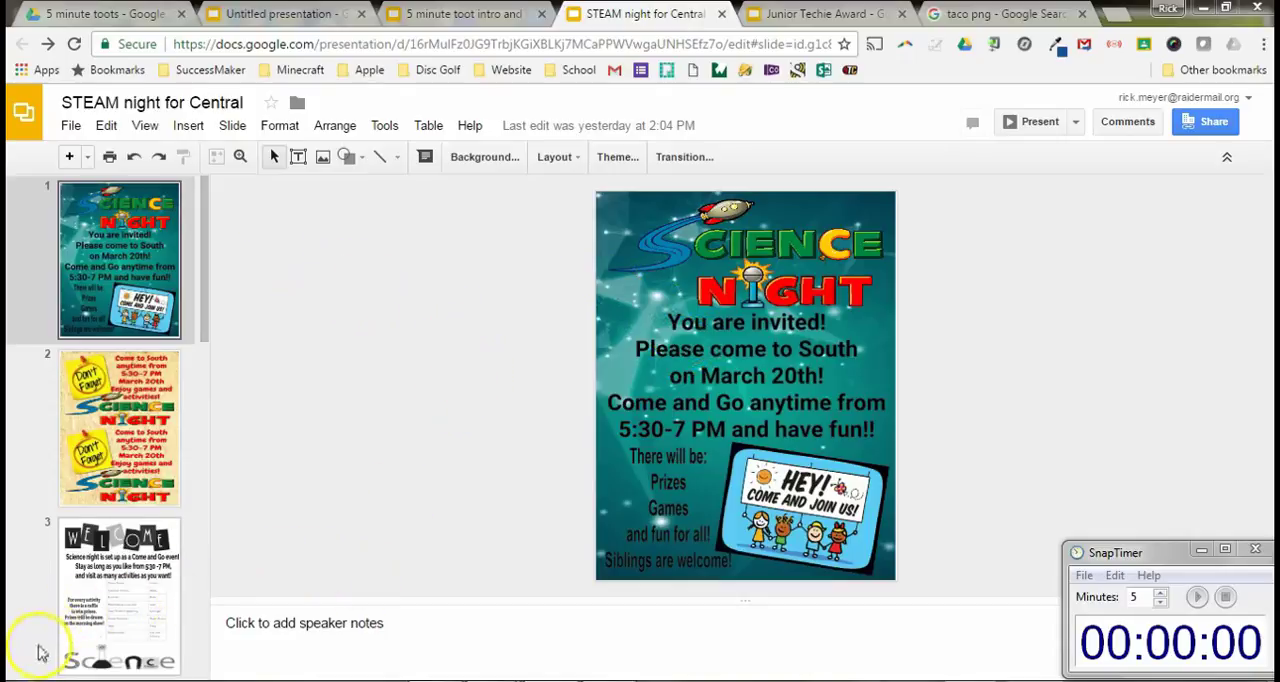
{"action": "mouse_move", "coordinate": [48, 642]}
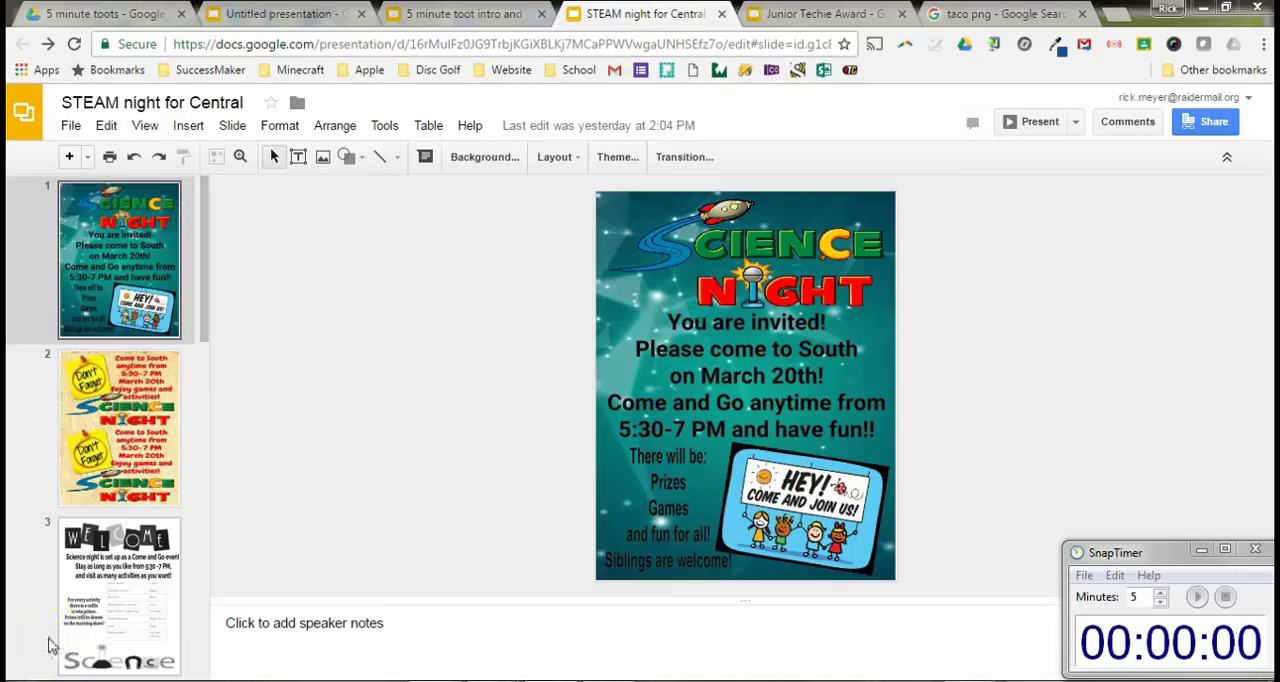